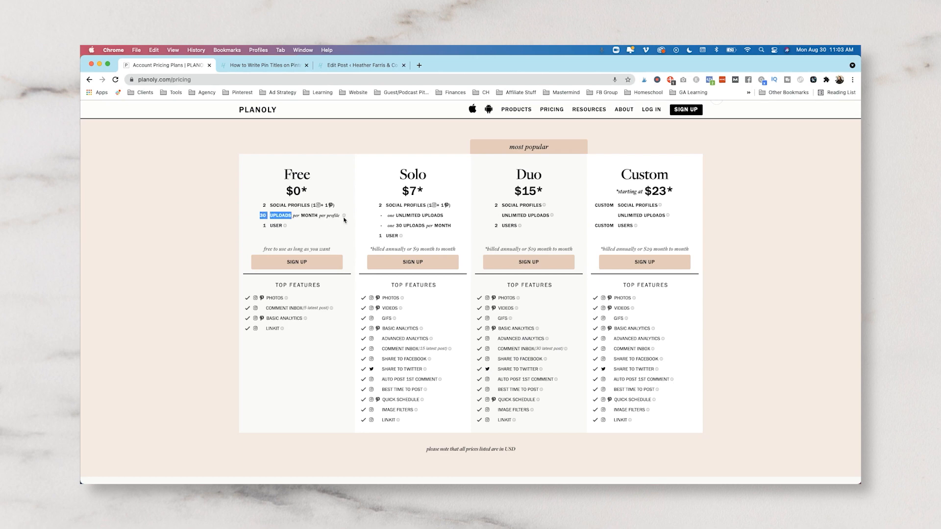
{"action": "mouse_move", "coordinate": [292, 266]}
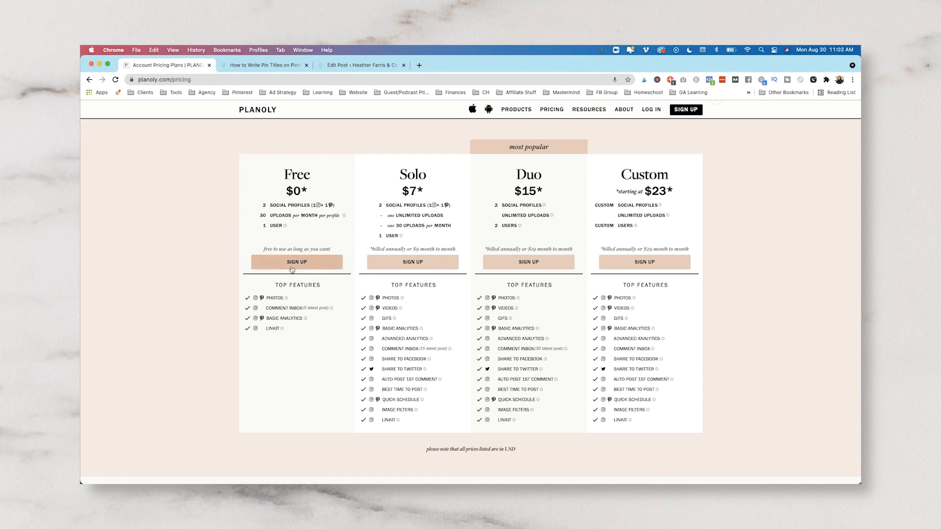
{"action": "mouse_move", "coordinate": [286, 298]}
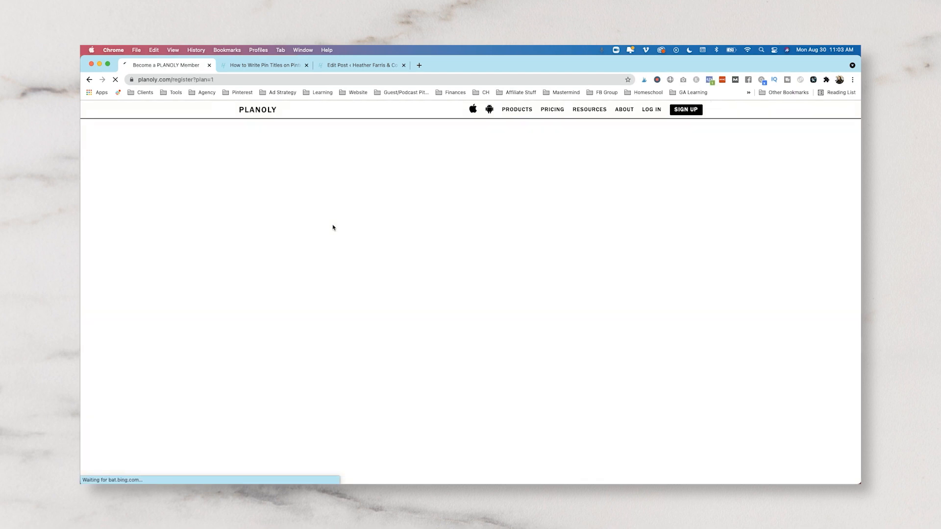
{"action": "left_click", "coordinate": [243, 217]}
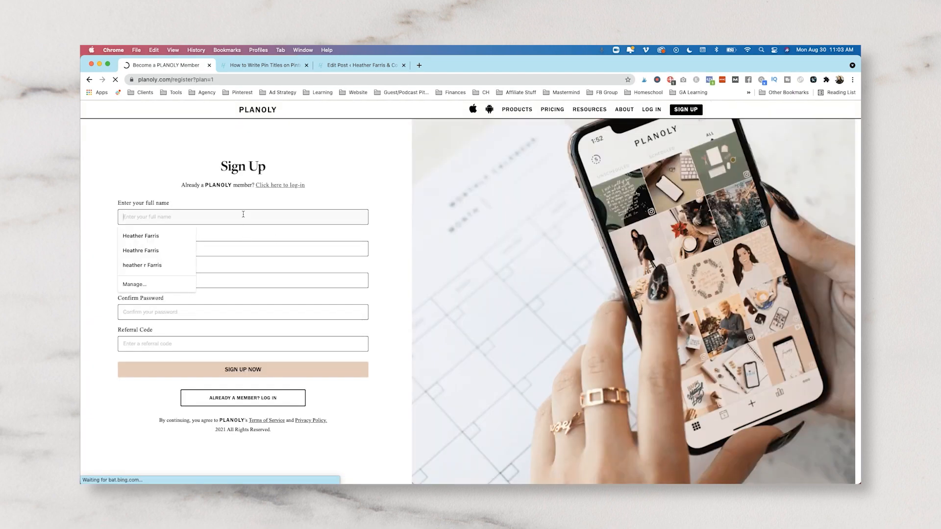
{"action": "left_click", "coordinate": [142, 235]}
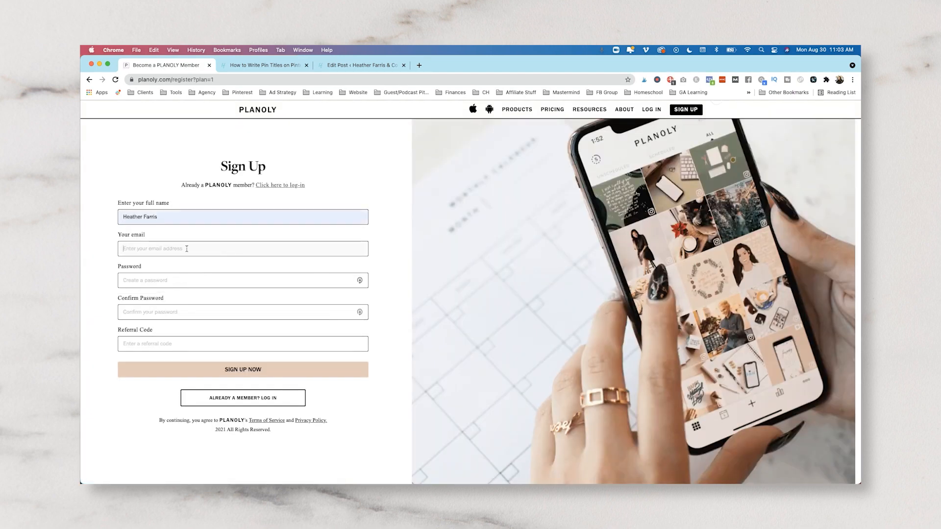
{"action": "type", "text": "heatherh"}
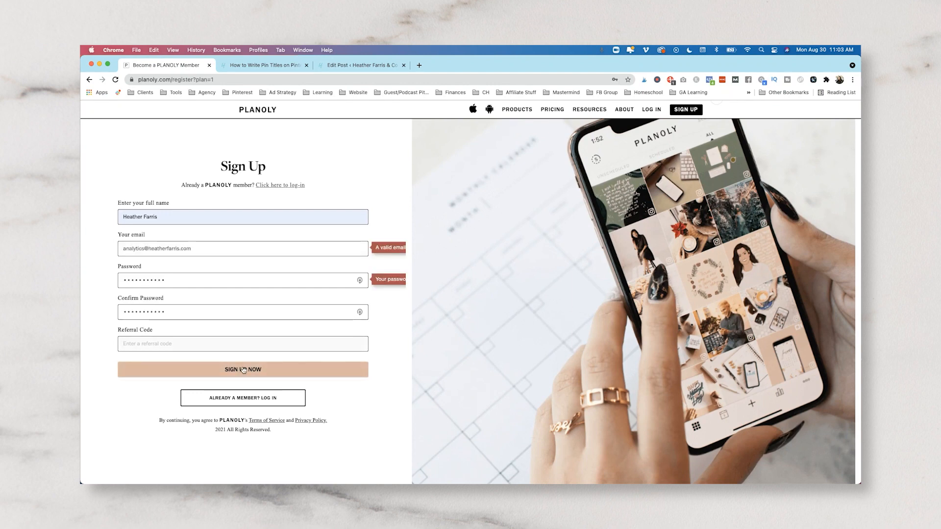
{"action": "left_click", "coordinate": [243, 369]}
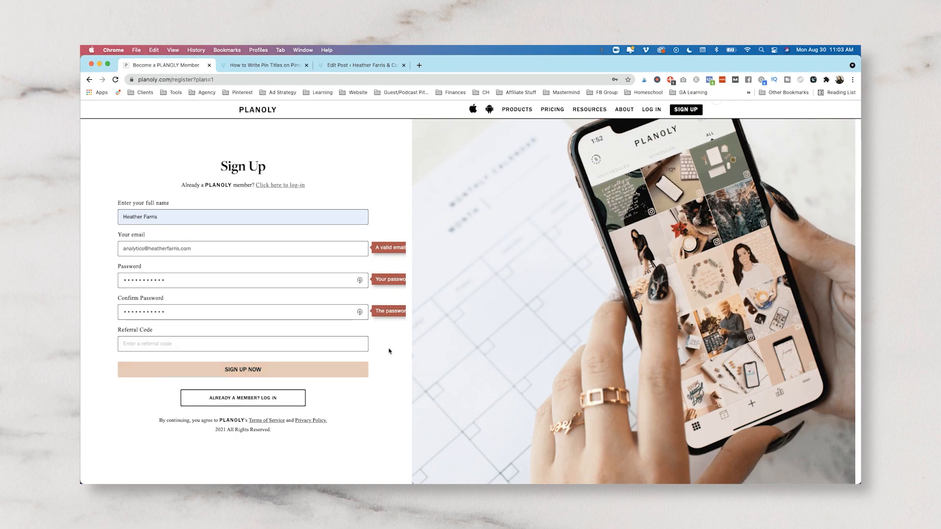
{"action": "left_click", "coordinate": [243, 370]}
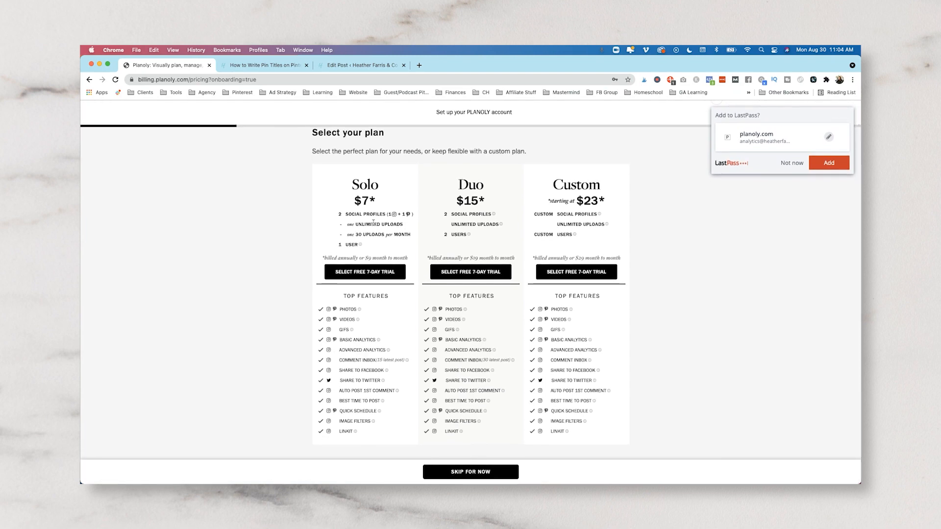
- Dismiss the LastPass prompt and choose the Solo plan's free 7-day trial
{"action": "left_click", "coordinate": [792, 162]}
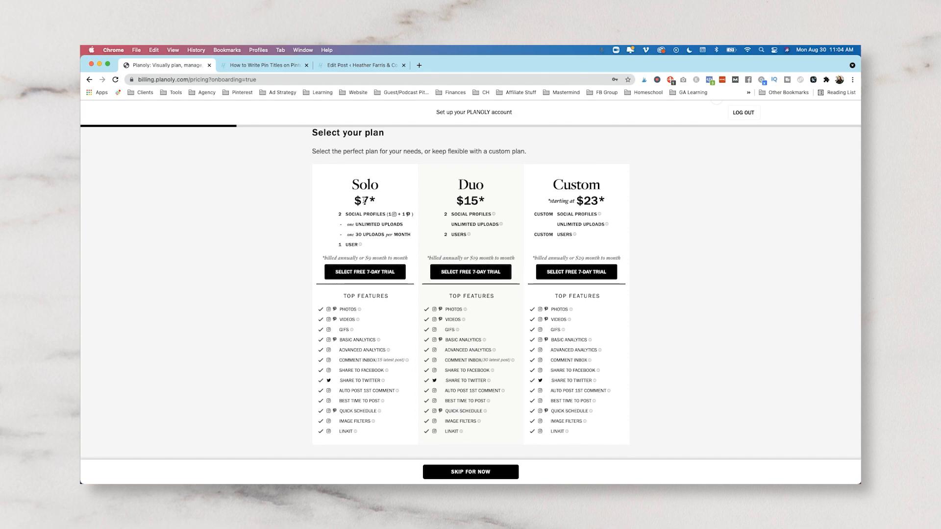
{"action": "mouse_move", "coordinate": [306, 242]}
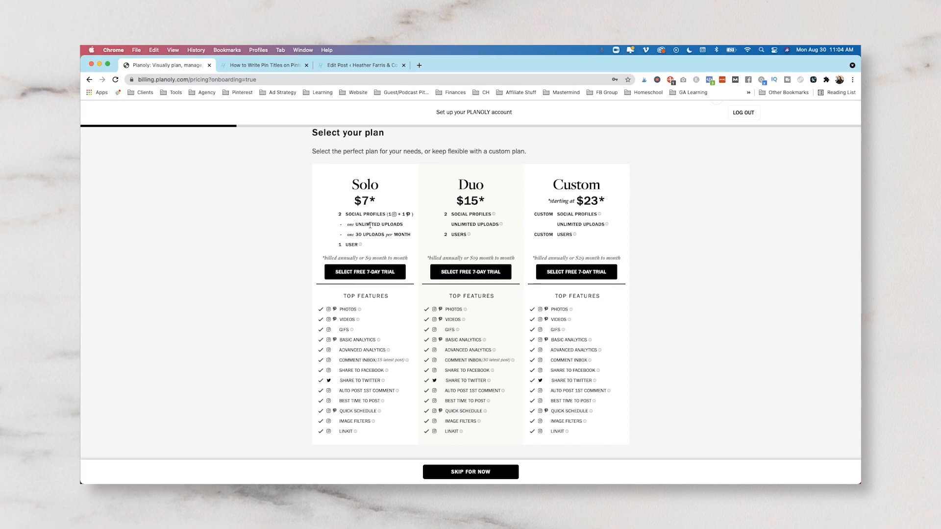
{"action": "mouse_move", "coordinate": [370, 184]}
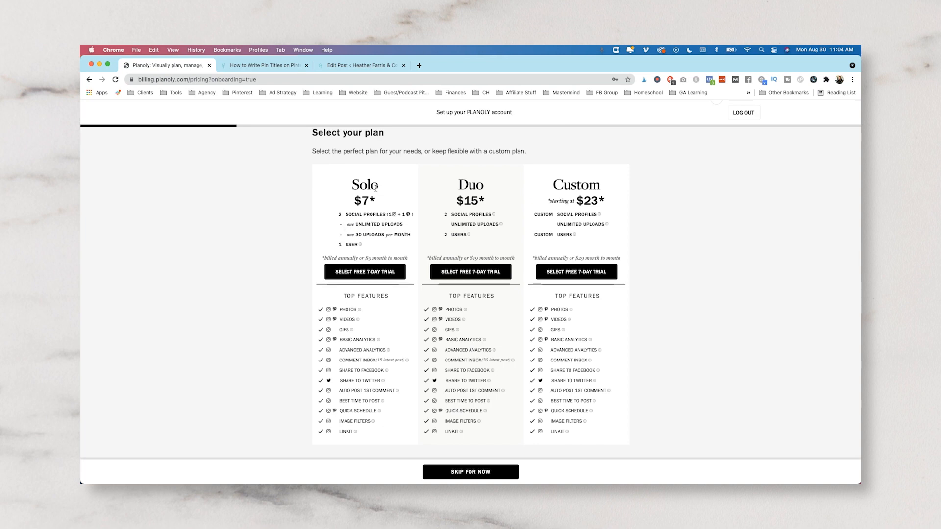
{"action": "mouse_move", "coordinate": [384, 241]}
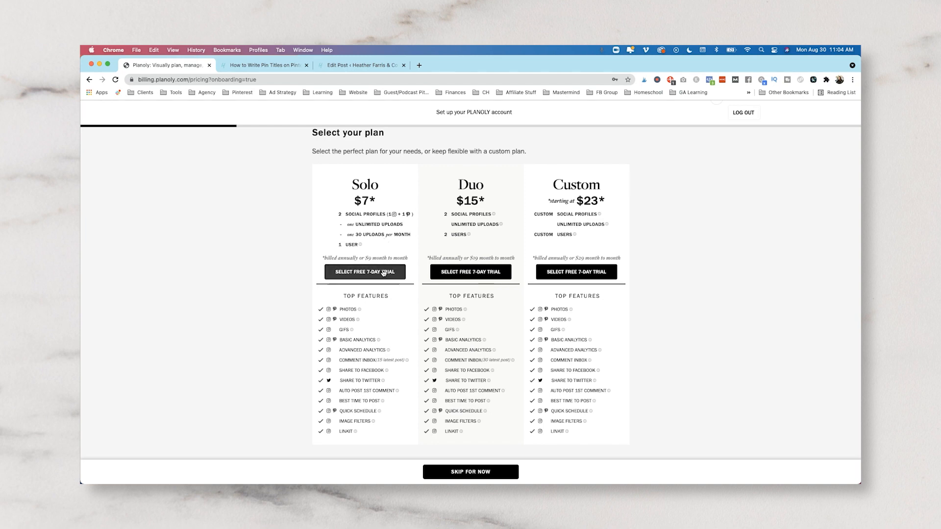
{"action": "left_click", "coordinate": [365, 272]}
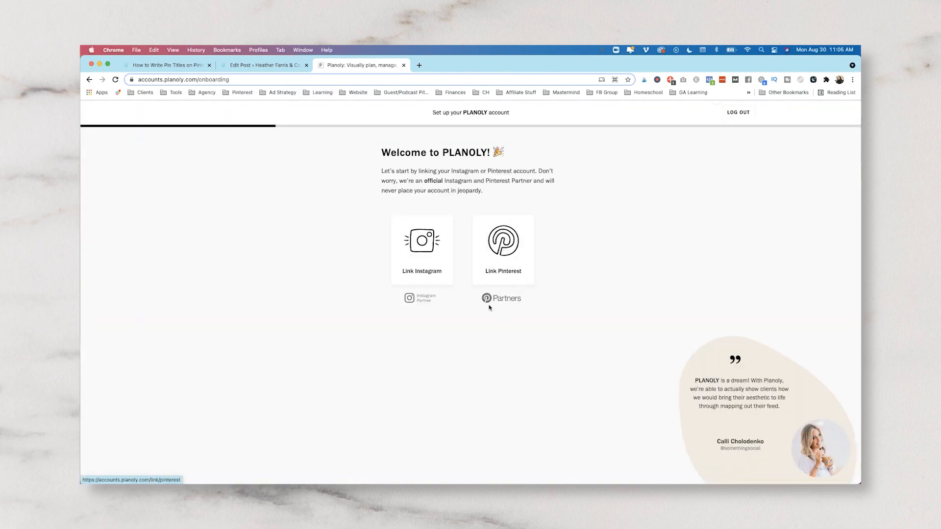
- Link the Pinterest account, granting Planoly access in the Pinterest authorization popup
{"action": "left_click", "coordinate": [503, 247]}
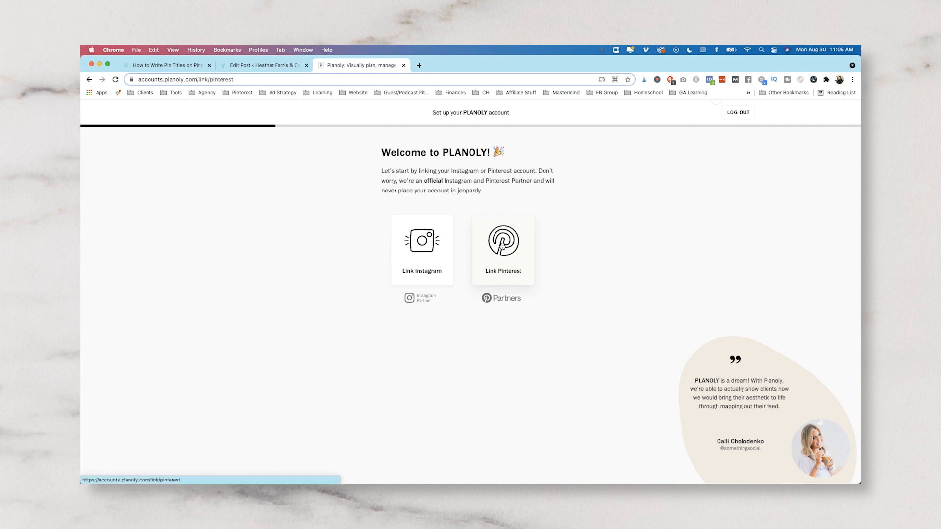
{"action": "left_click", "coordinate": [502, 249]}
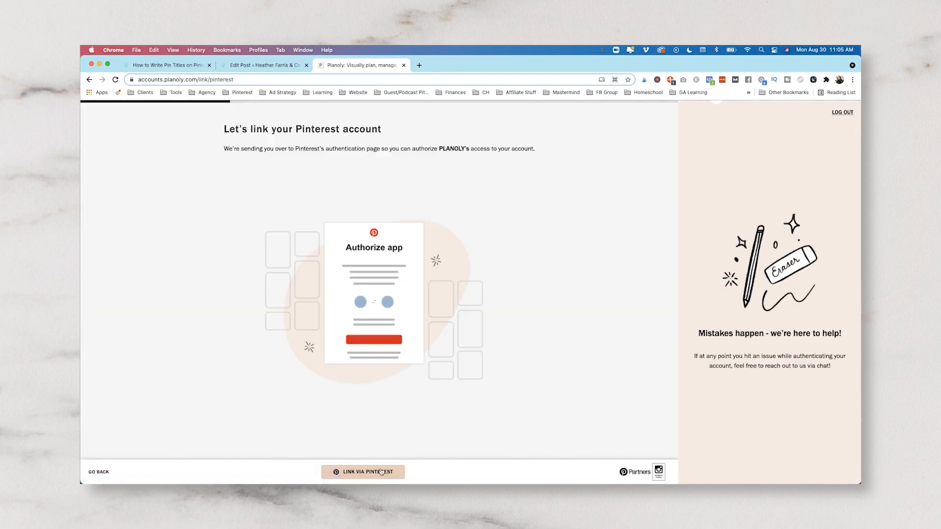
{"action": "left_click", "coordinate": [363, 471]}
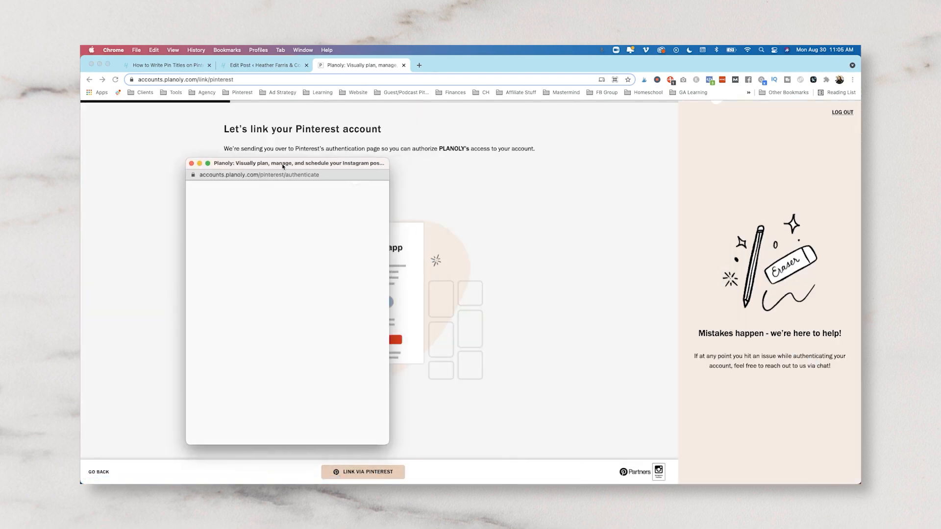
{"action": "left_click_drag", "start_coordinate": [282, 164], "coordinate": [388, 143]}
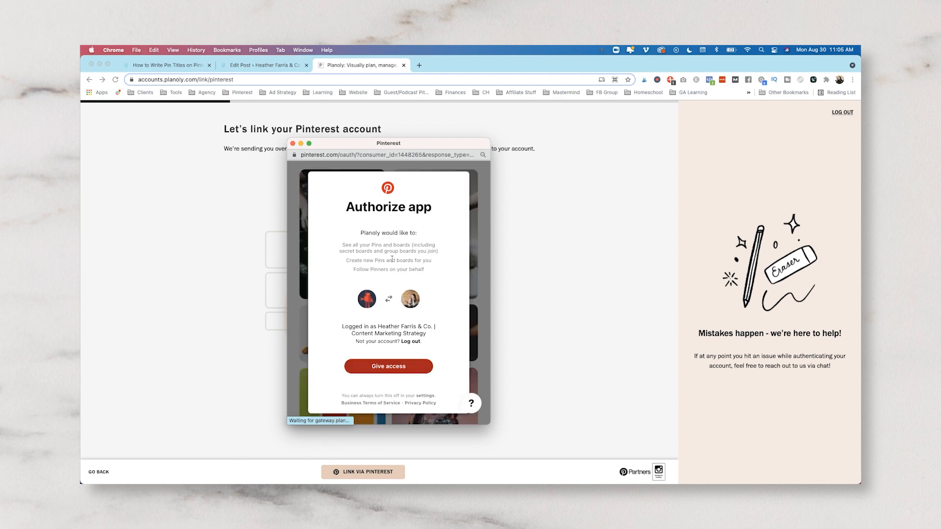
{"action": "left_click", "coordinate": [388, 367]}
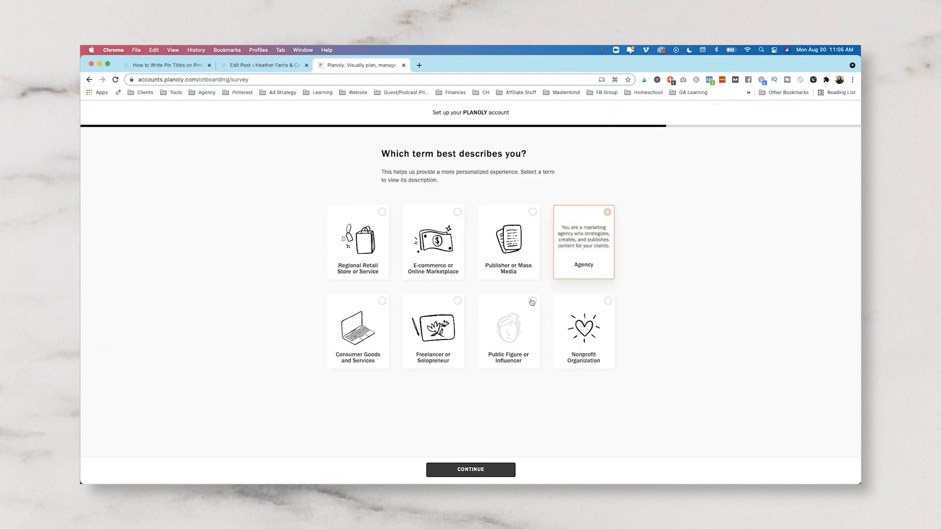
- Answer the onboarding survey with Agency and Advanced social media experience
{"action": "left_click", "coordinate": [470, 470]}
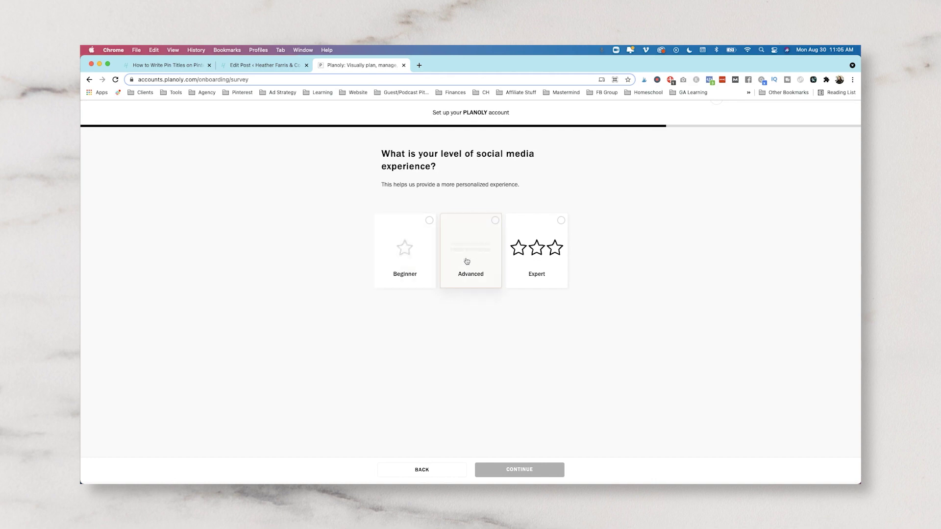
{"action": "left_click", "coordinate": [520, 469]}
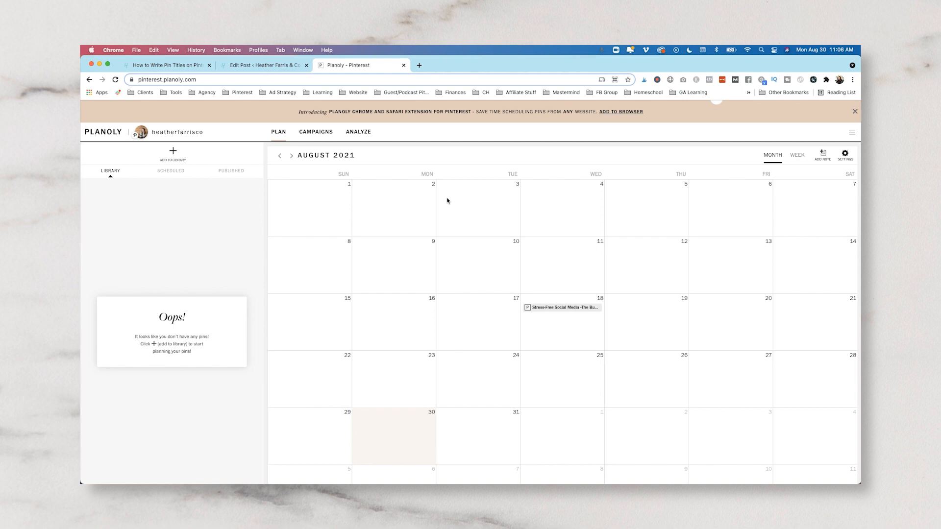
{"action": "mouse_move", "coordinate": [392, 121]}
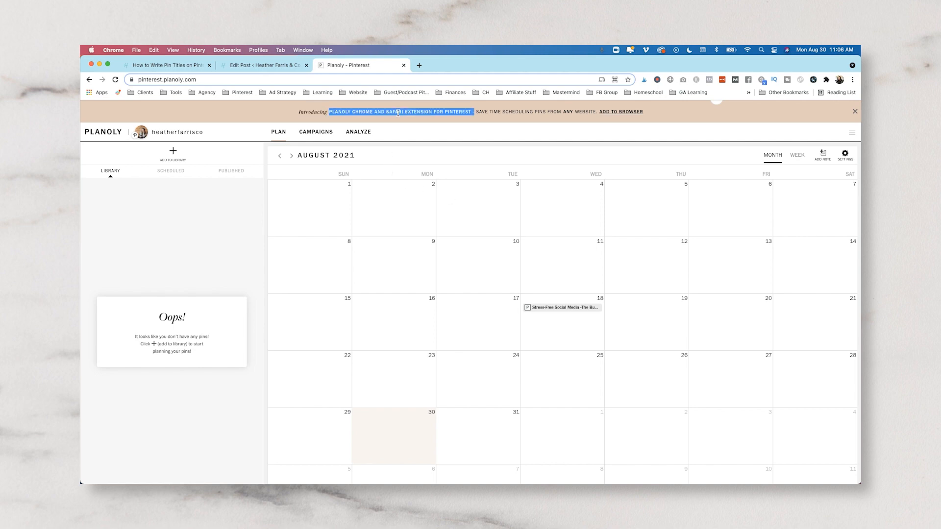
- Go to the PLANOLY Uploader extension's store page from the Add to Browser banner
{"action": "left_click", "coordinate": [620, 111]}
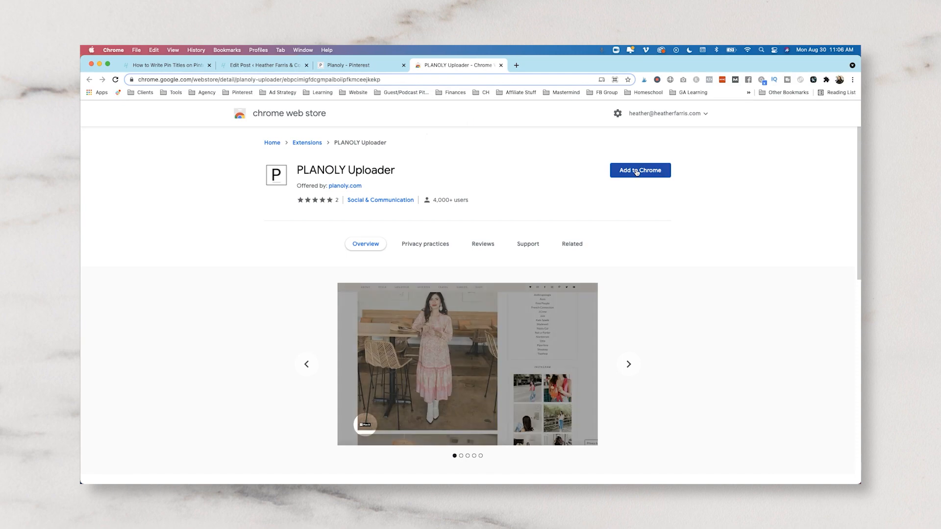
- Install the PLANOLY Uploader extension and unpin the Later extension from the browser
{"action": "left_click", "coordinate": [641, 170]}
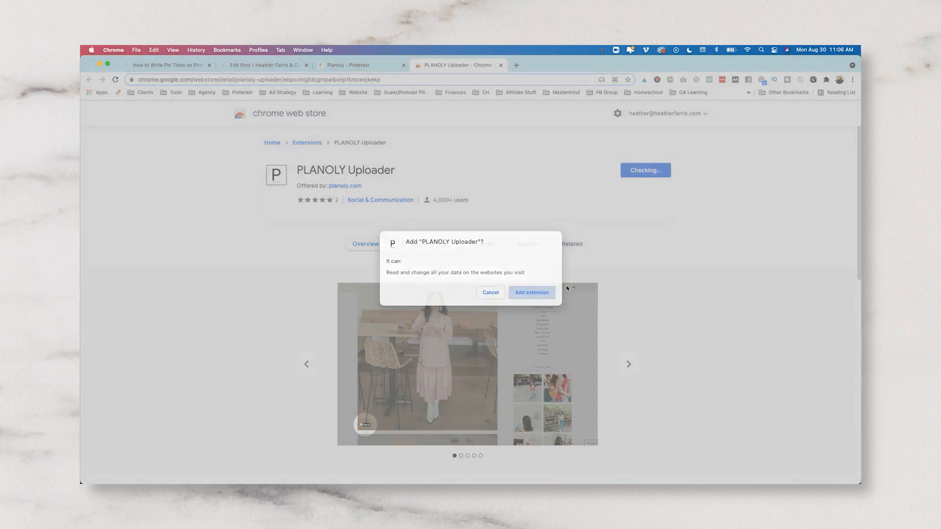
{"action": "left_click", "coordinate": [825, 79]}
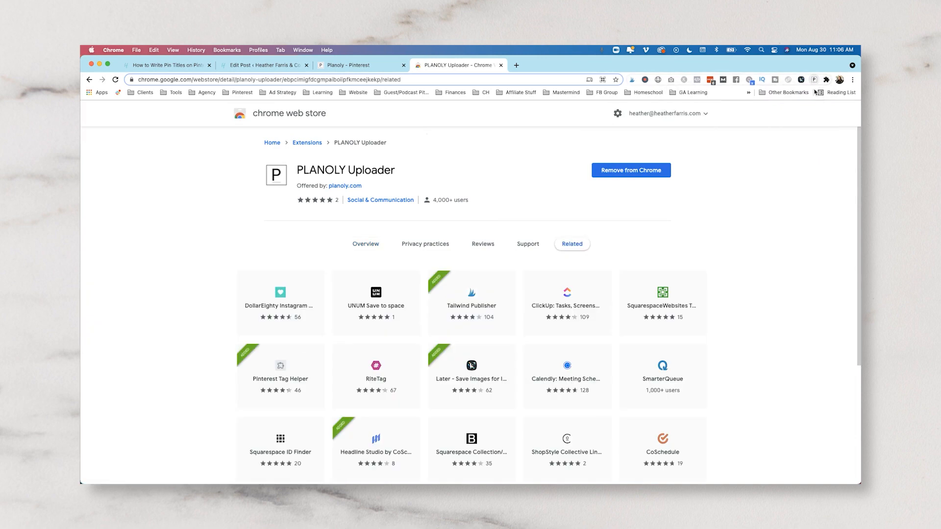
{"action": "left_click", "coordinate": [825, 79]}
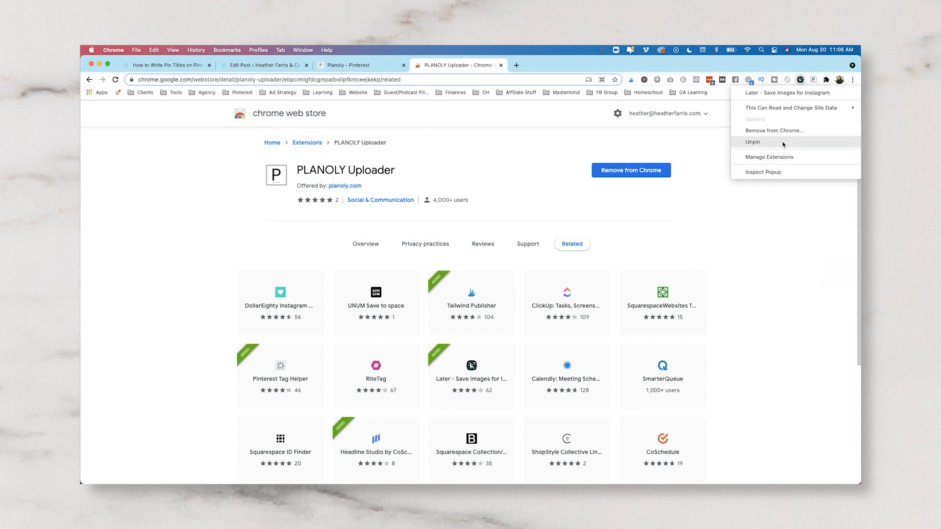
{"action": "left_click", "coordinate": [753, 142]}
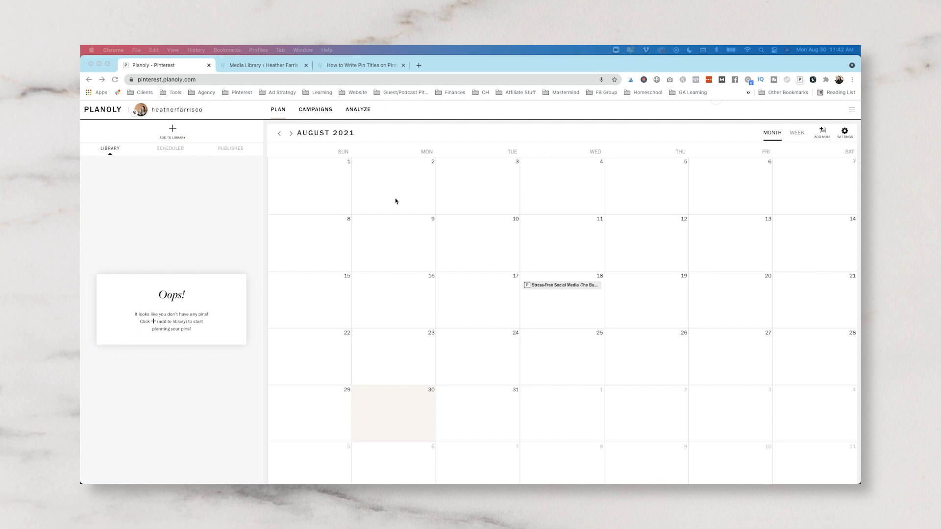
{"action": "mouse_move", "coordinate": [392, 115]}
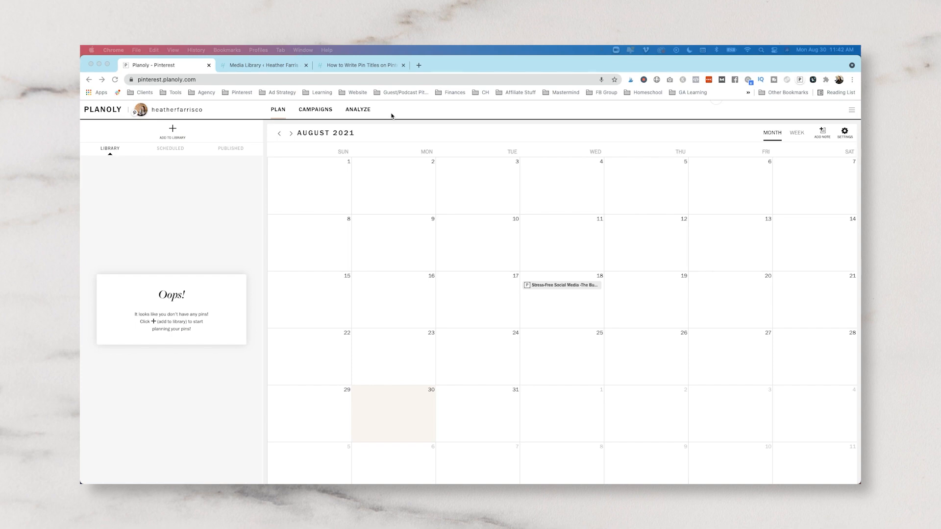
{"action": "mouse_move", "coordinate": [378, 170]}
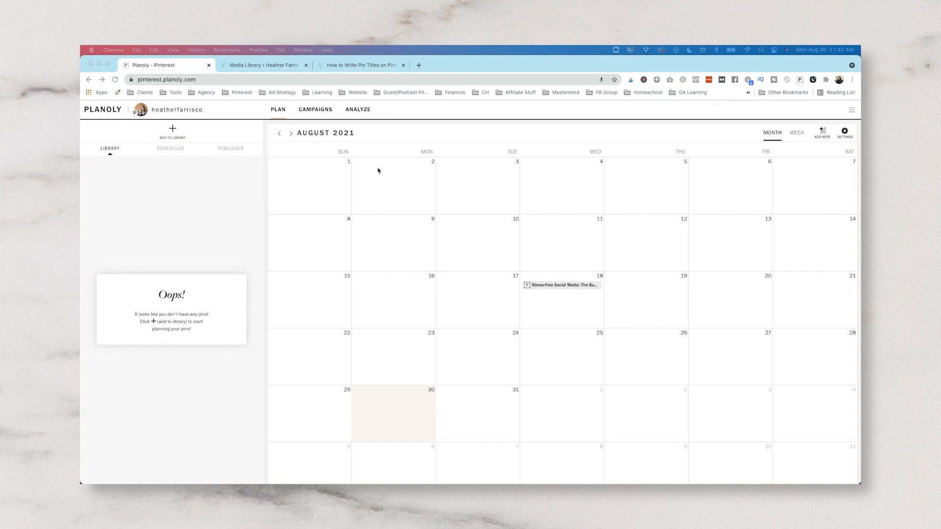
- Switch to the tab with the 'How to Write Pin Titles on Pinterest' blog post
{"action": "left_click", "coordinate": [359, 65]}
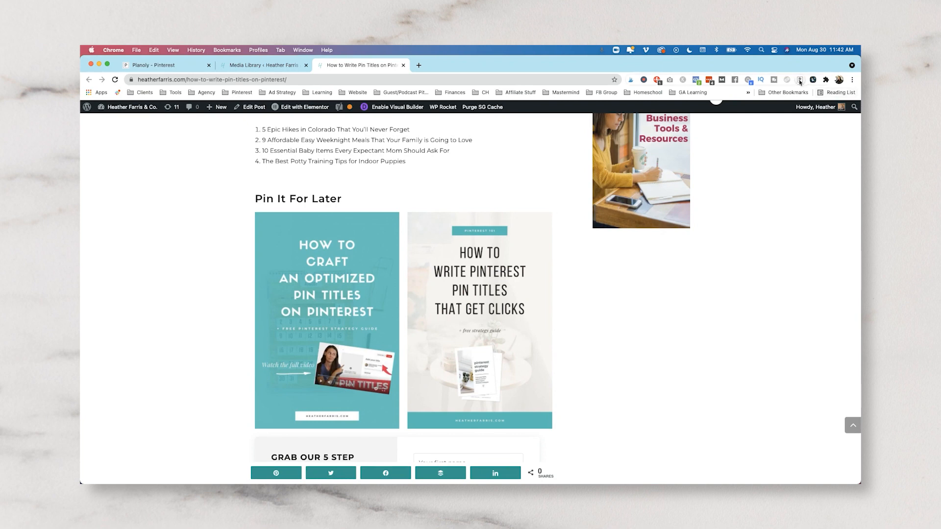
{"action": "mouse_move", "coordinate": [800, 80]}
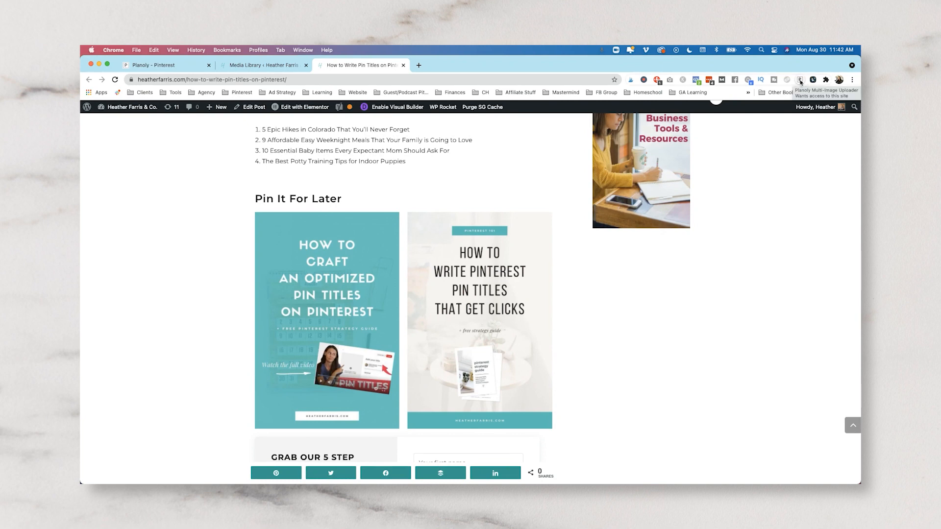
- Activate the Planoly uploader, reload the blog post, and send its teal pin image to Planoly
{"action": "left_click", "coordinate": [155, 64]}
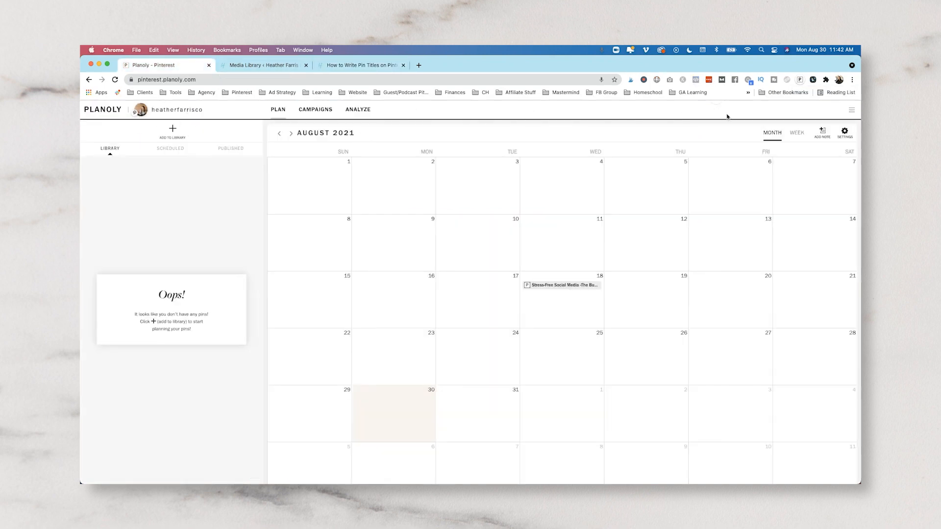
{"action": "mouse_move", "coordinate": [675, 129]}
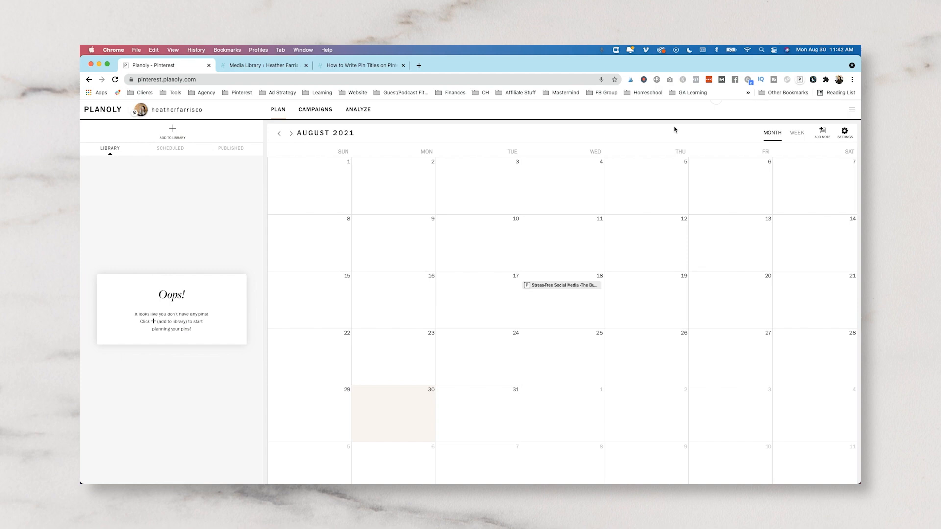
{"action": "left_click", "coordinate": [362, 65]}
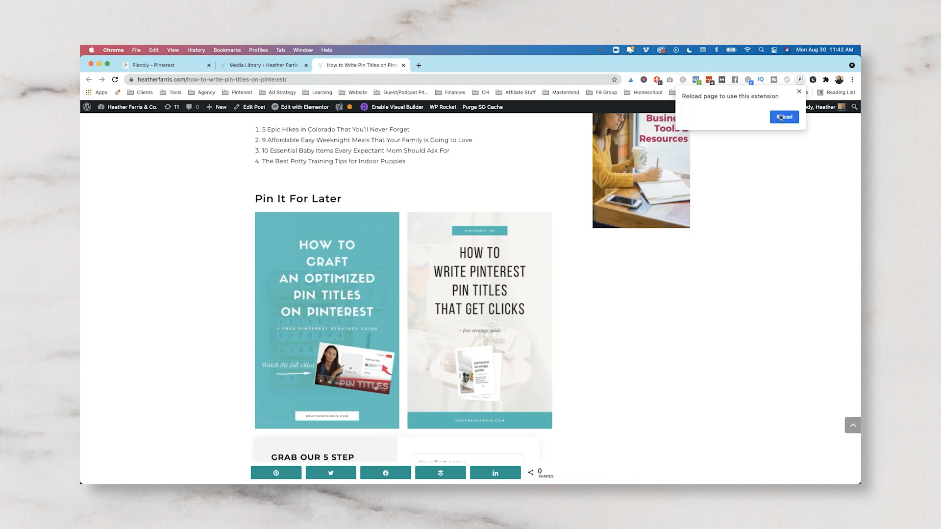
{"action": "left_click", "coordinate": [784, 117]}
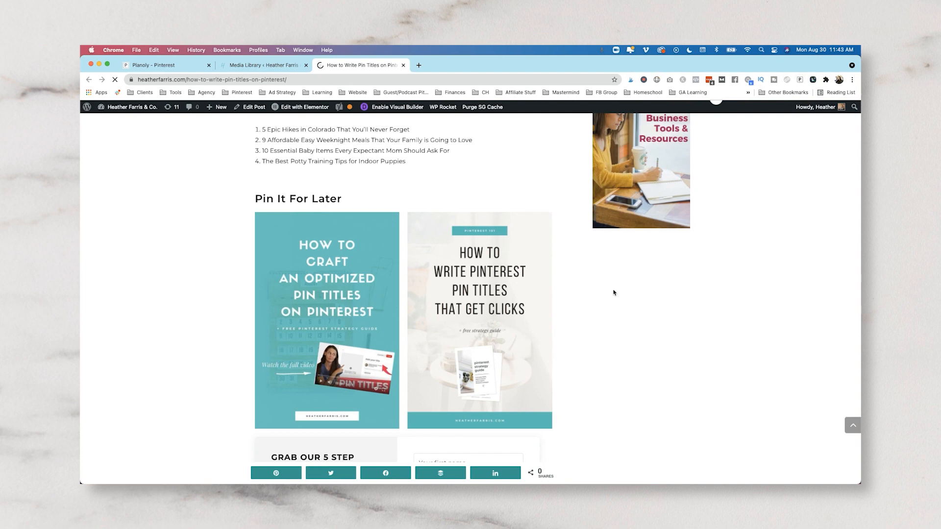
{"action": "scroll", "scroll_direction": "down", "scroll_amount": 3}
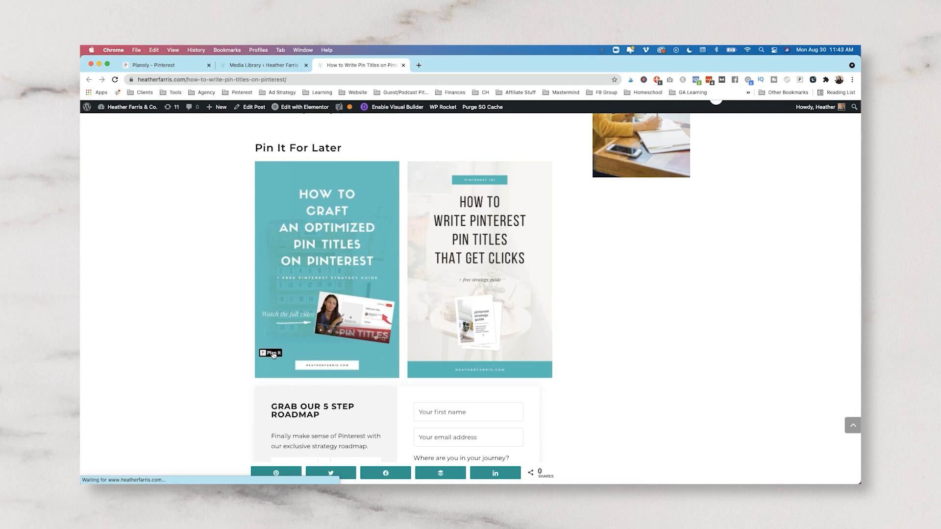
{"action": "left_click", "coordinate": [269, 353]}
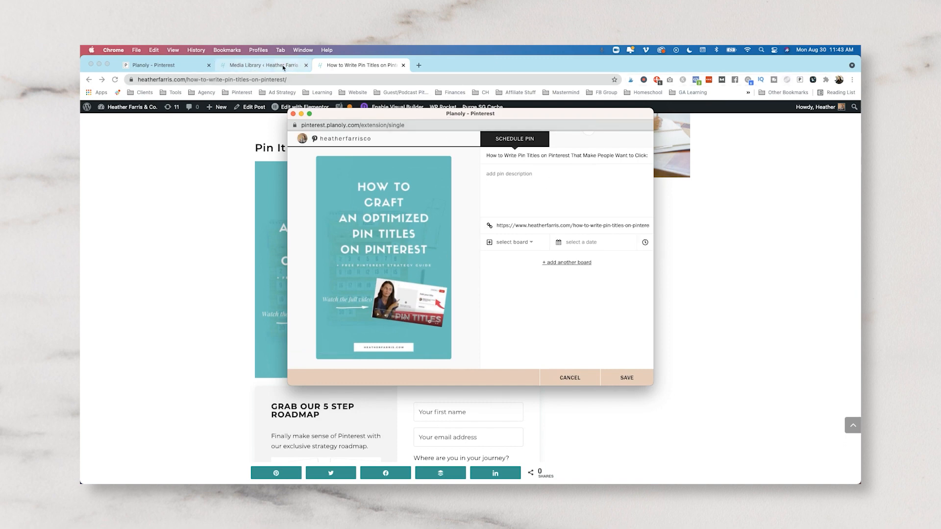
- Copy the pin title and description from the post editor and assign the Pinterest strategies board
{"action": "left_click", "coordinate": [264, 65]}
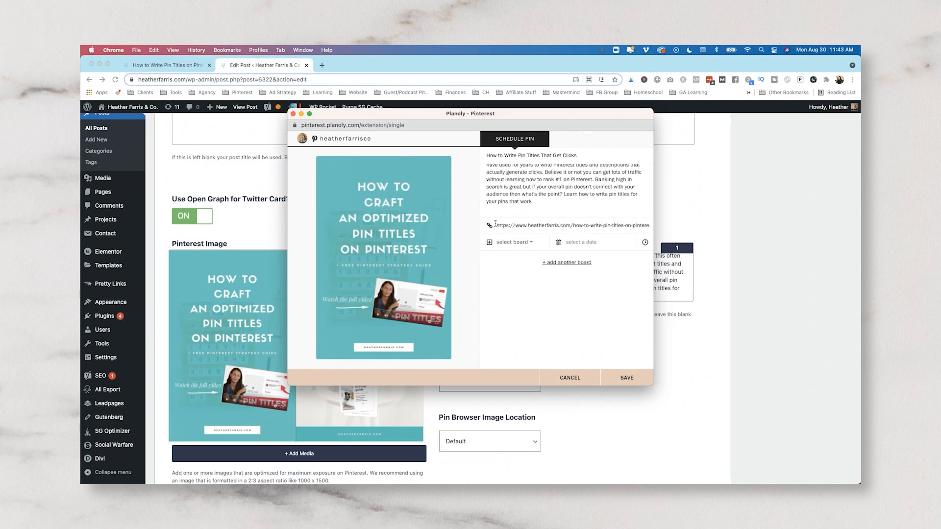
{"action": "left_click", "coordinate": [514, 242]}
{"action": "type", "text": "pinterest strat"}
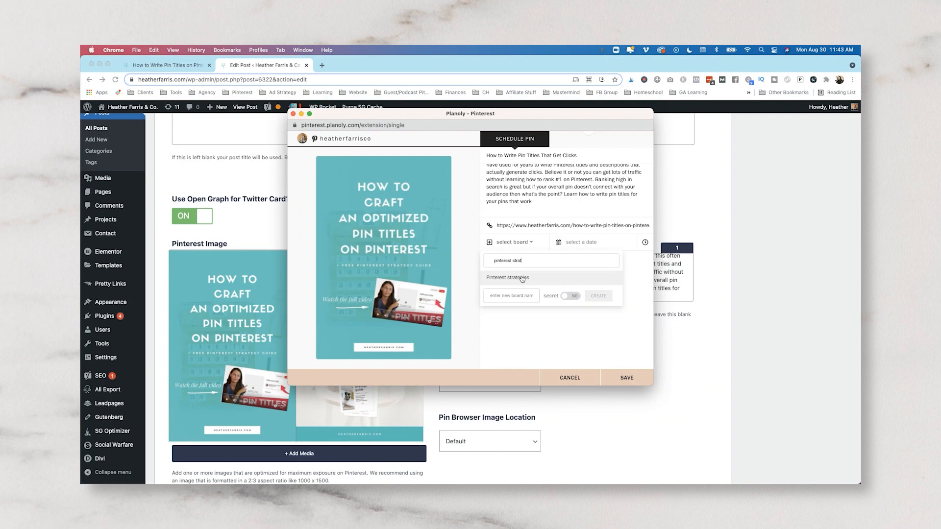
{"action": "left_click", "coordinate": [507, 278]}
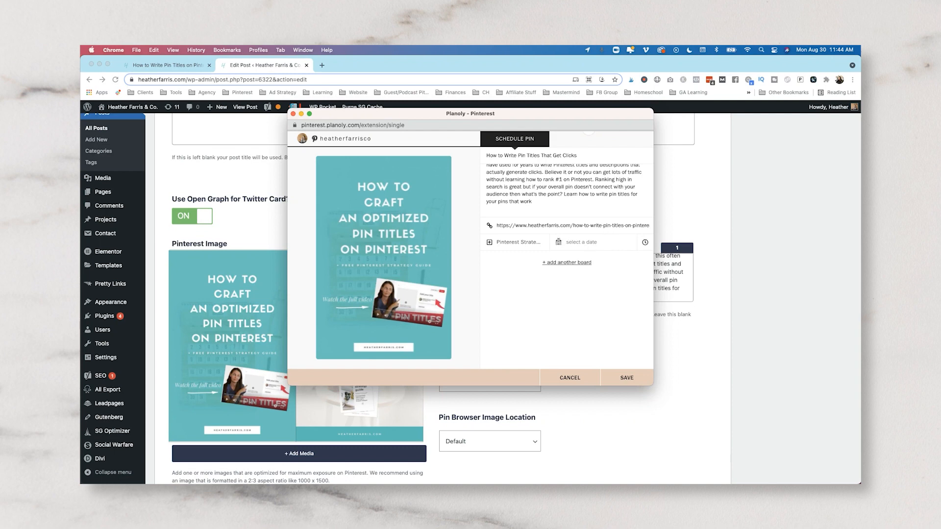
- Schedule the pin for Aug 31, 2021 at 10:45 am after the save error, and save it
{"action": "left_click", "coordinate": [594, 242]}
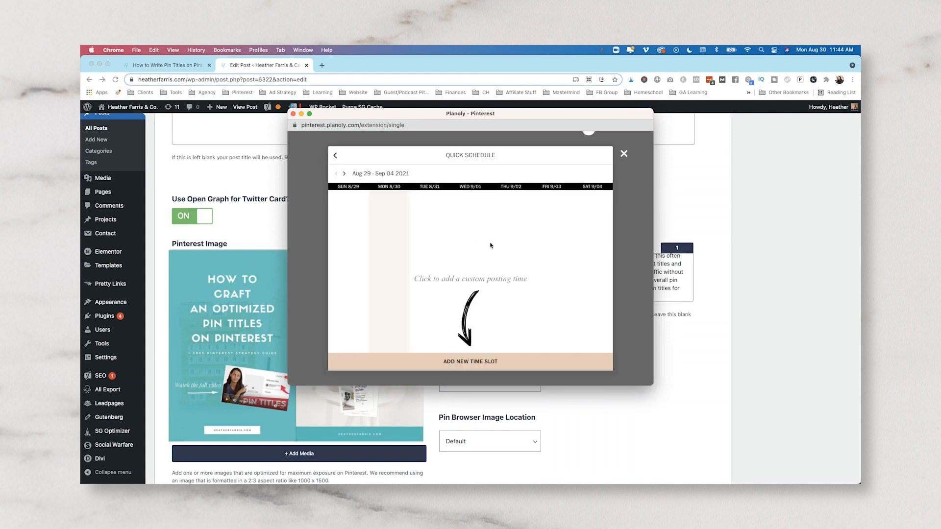
{"action": "mouse_move", "coordinate": [564, 254]}
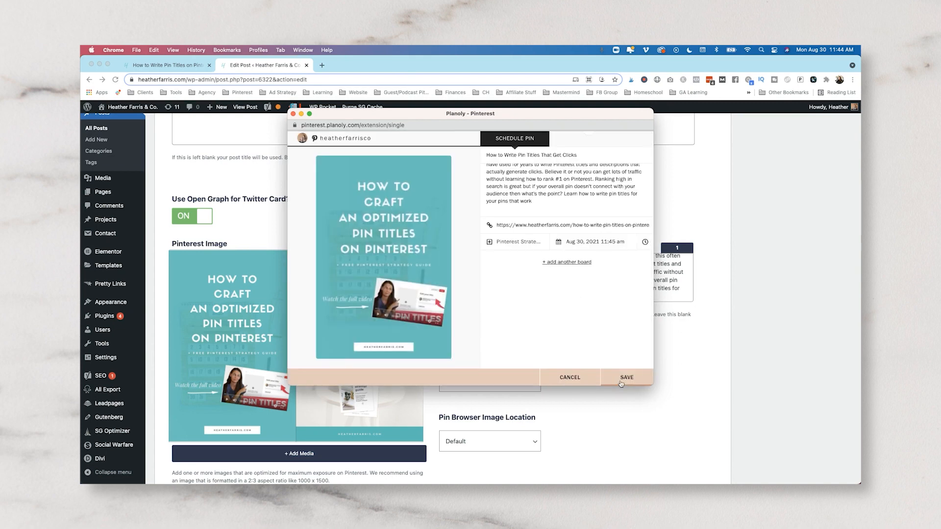
{"action": "left_click", "coordinate": [626, 377]}
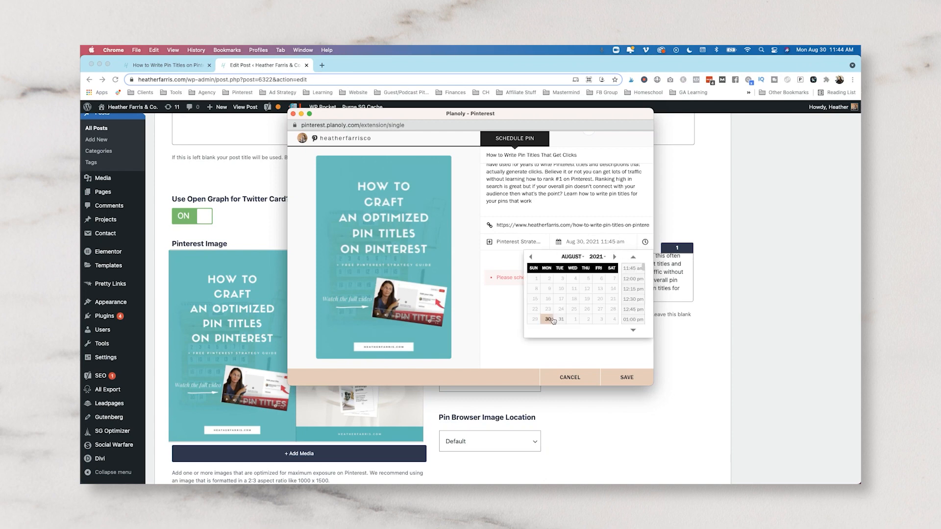
{"action": "left_click", "coordinate": [547, 320]}
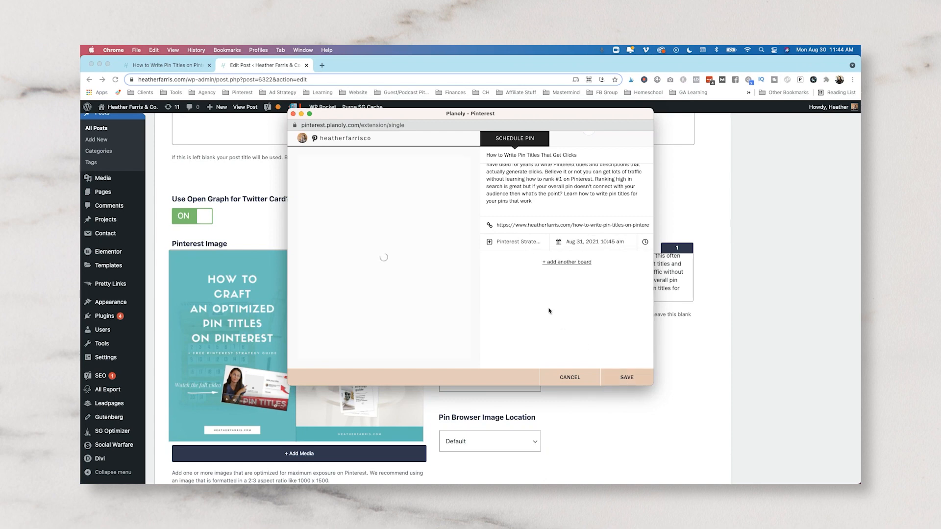
{"action": "left_click", "coordinate": [627, 376]}
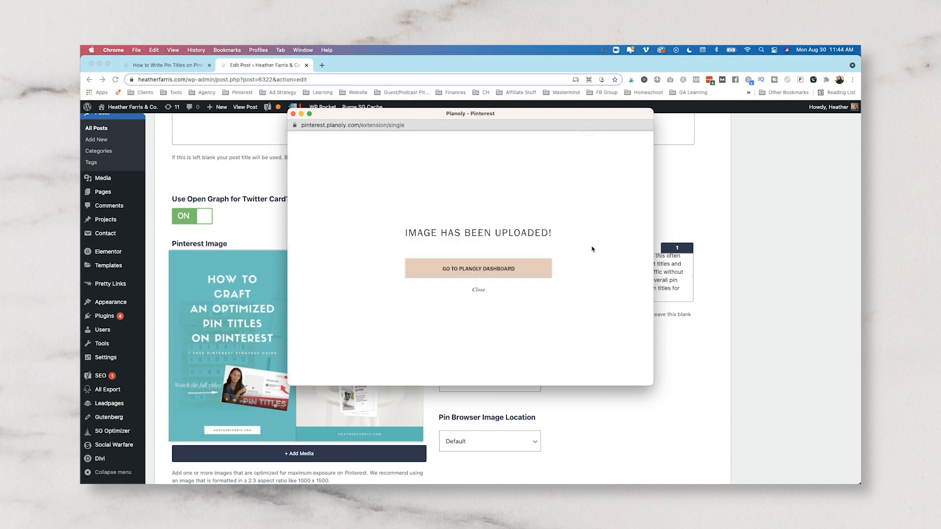
- Return to the Planoly dashboard calendar showing the 10:45 am pin on August 31
{"action": "left_click", "coordinate": [478, 269]}
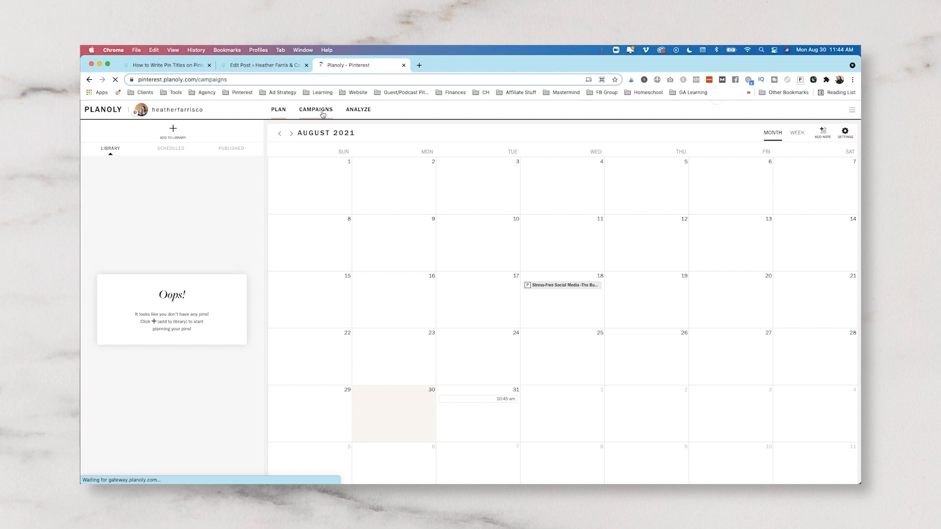
- Go to the Campaigns section to start a new pin campaign
{"action": "left_click", "coordinate": [316, 110]}
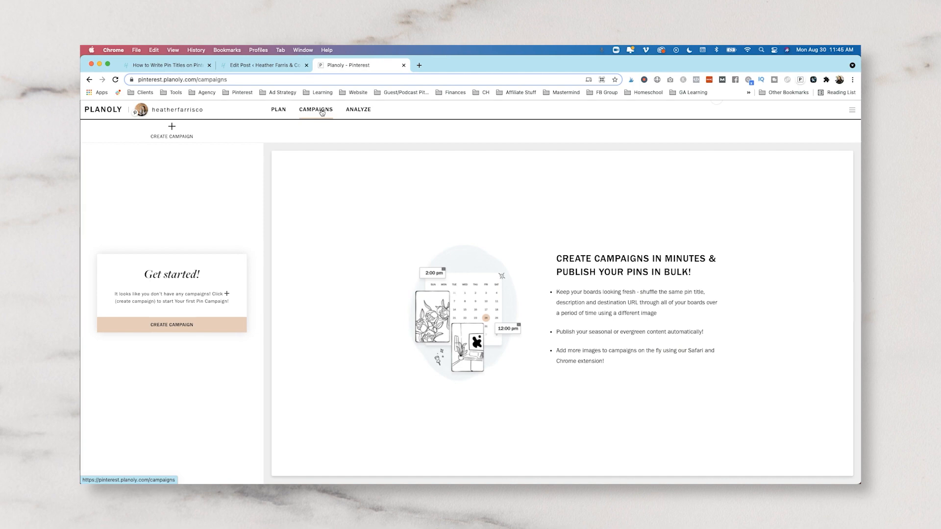
{"action": "mouse_move", "coordinate": [359, 191]}
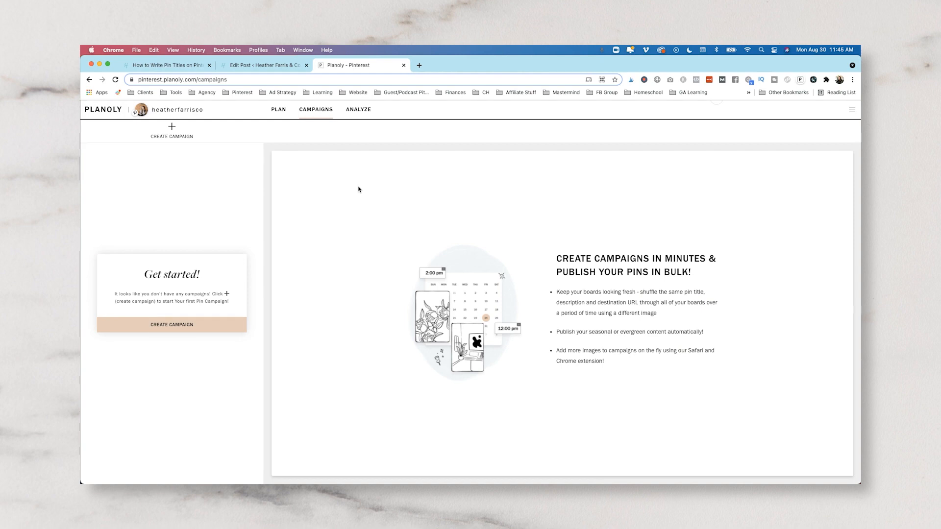
{"action": "mouse_move", "coordinate": [357, 250]}
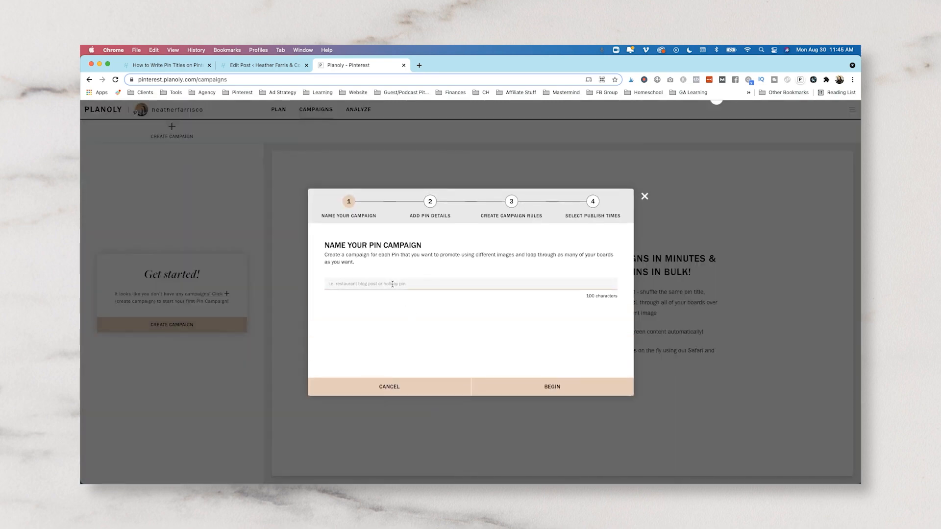
- Name the campaign 'Writing Pin Titles' and begin the wizard
{"action": "type", "text": "Writing"}
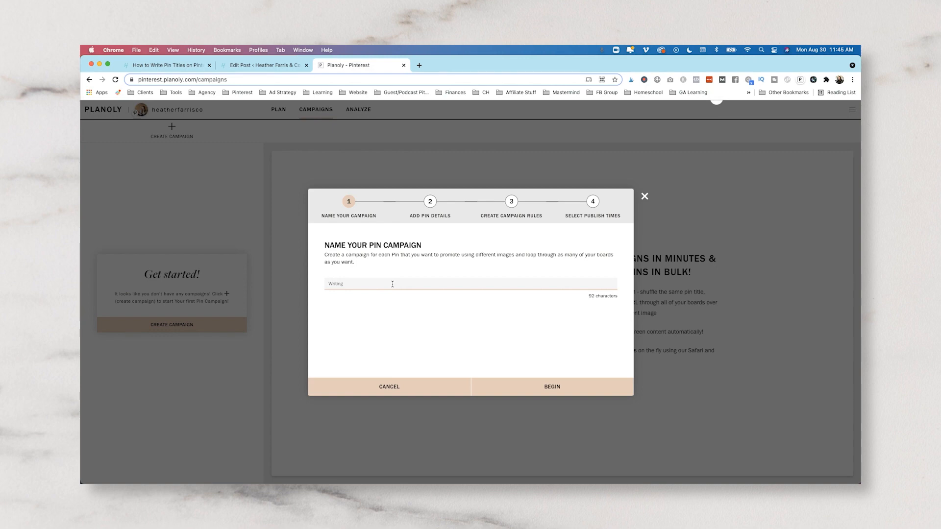
{"action": "type", "text": "p"}
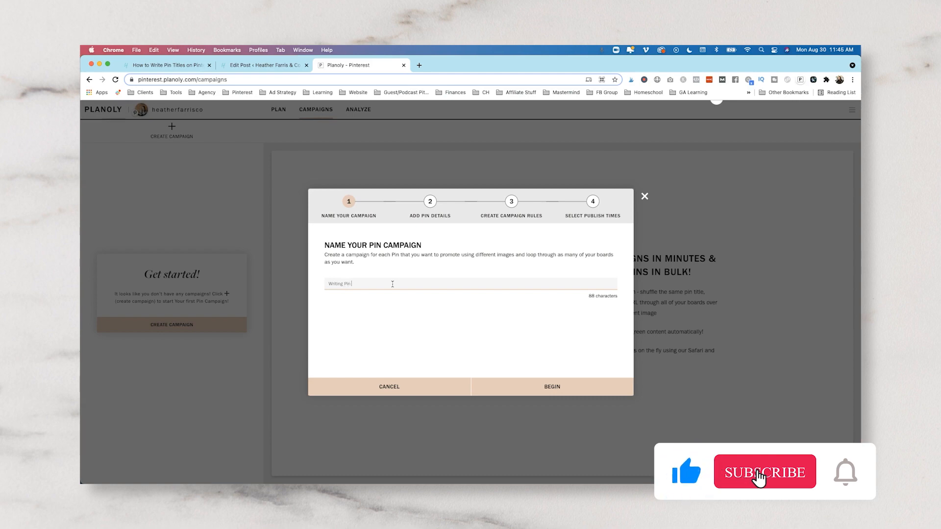
{"action": "left_click", "coordinate": [551, 387]}
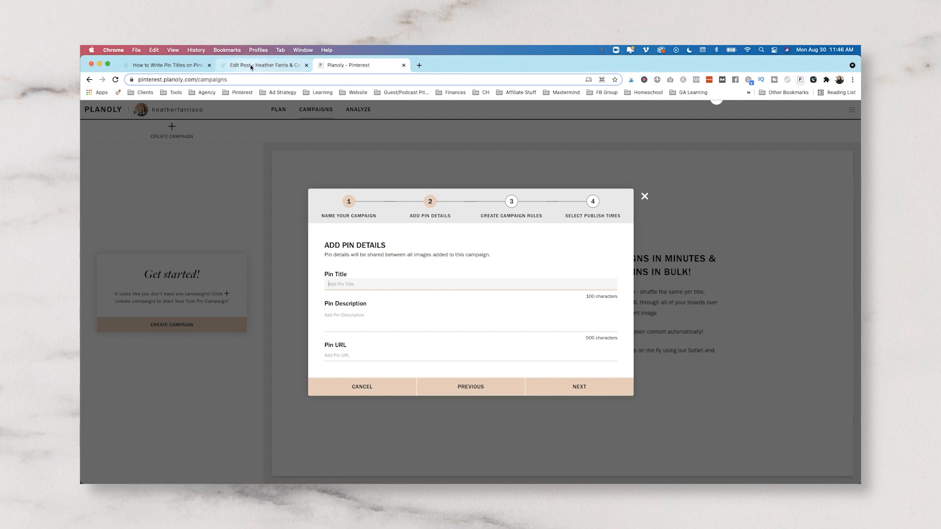
- Switch to the WordPress Edit Post tab to grab the pin title and description
{"action": "left_click", "coordinate": [263, 64]}
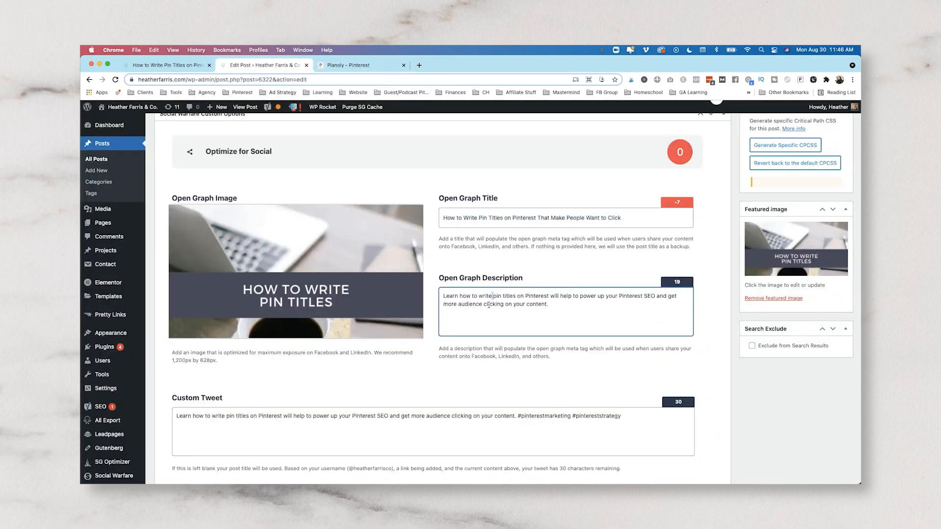
{"action": "scroll", "scroll_direction": "down", "scroll_amount": 3}
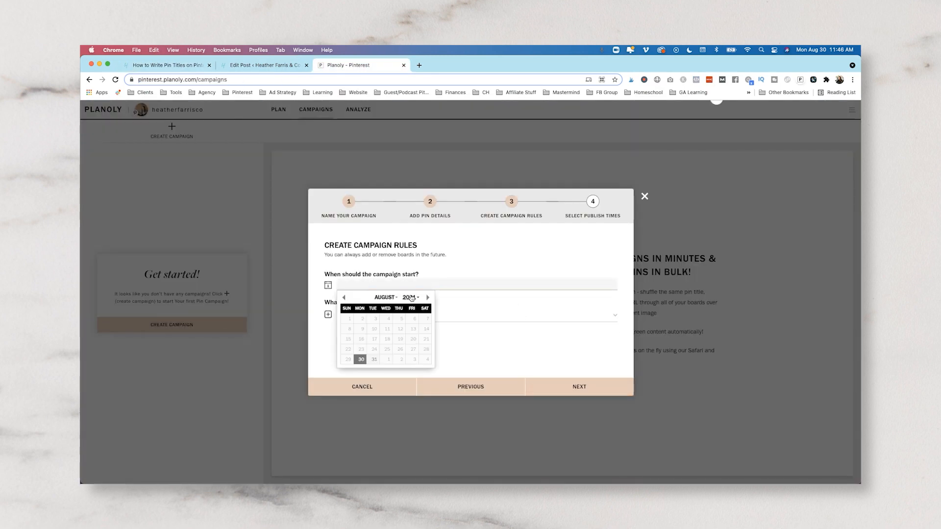
- Set the campaign start date to Sep 09, 2021
{"action": "left_click", "coordinate": [428, 297]}
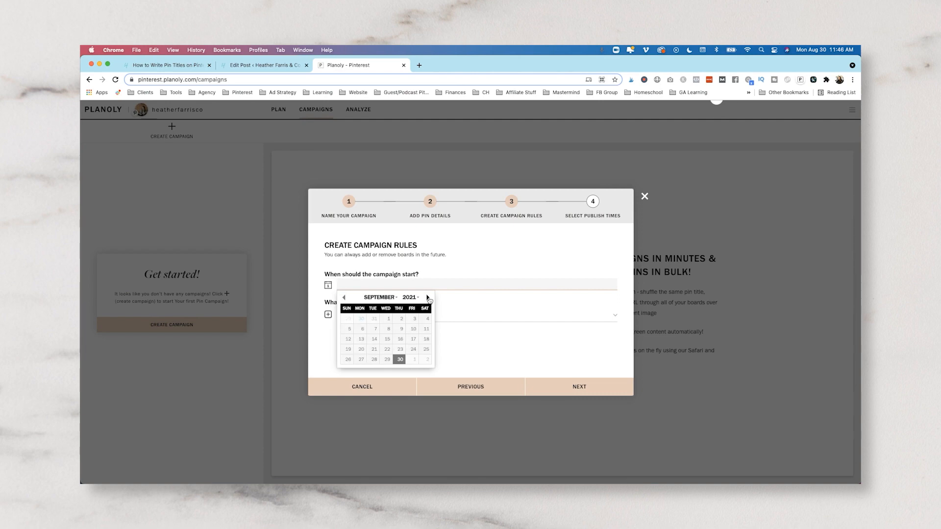
{"action": "left_click", "coordinate": [401, 329]}
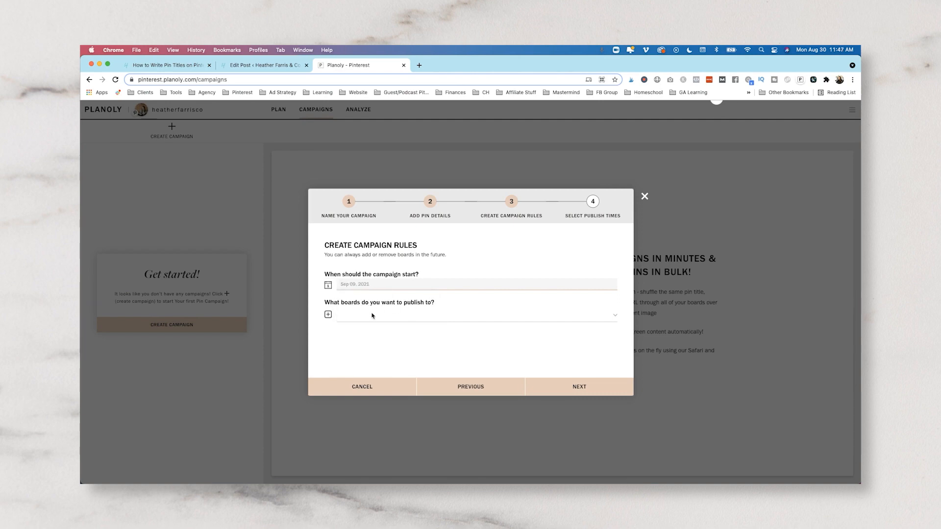
- Select five boards including Pinterest marketing strategy, the best-of board and Pinterest SEO Tips, then continue
{"action": "left_click", "coordinate": [474, 316]}
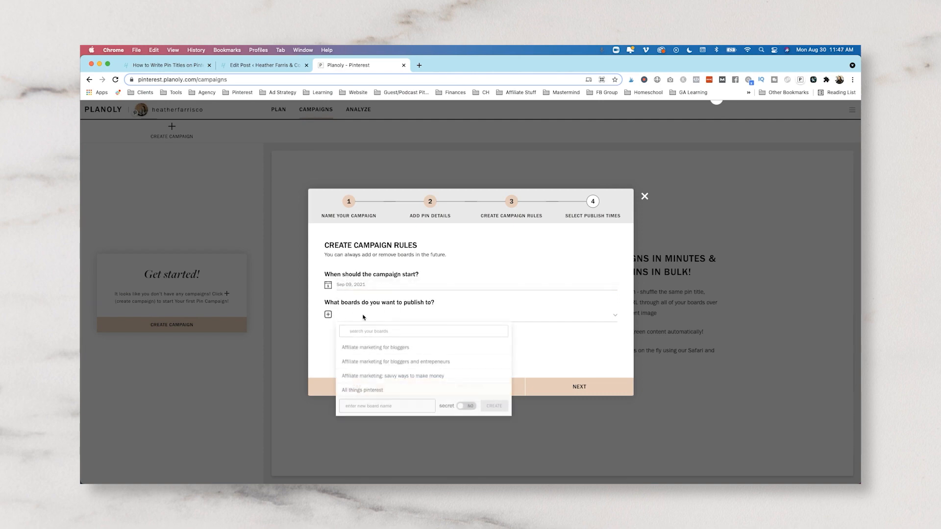
{"action": "left_click", "coordinate": [423, 331]}
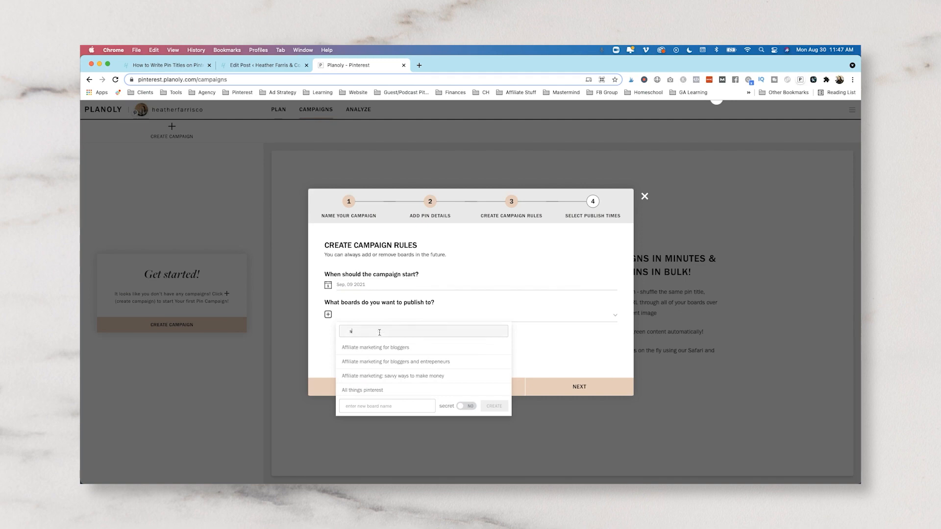
{"action": "type", "text": "strategy"}
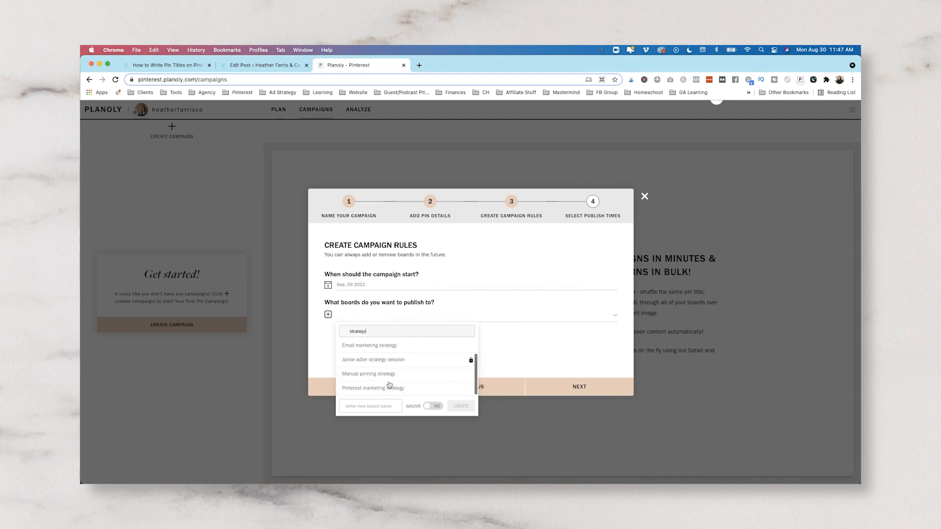
{"action": "left_click", "coordinate": [372, 388]}
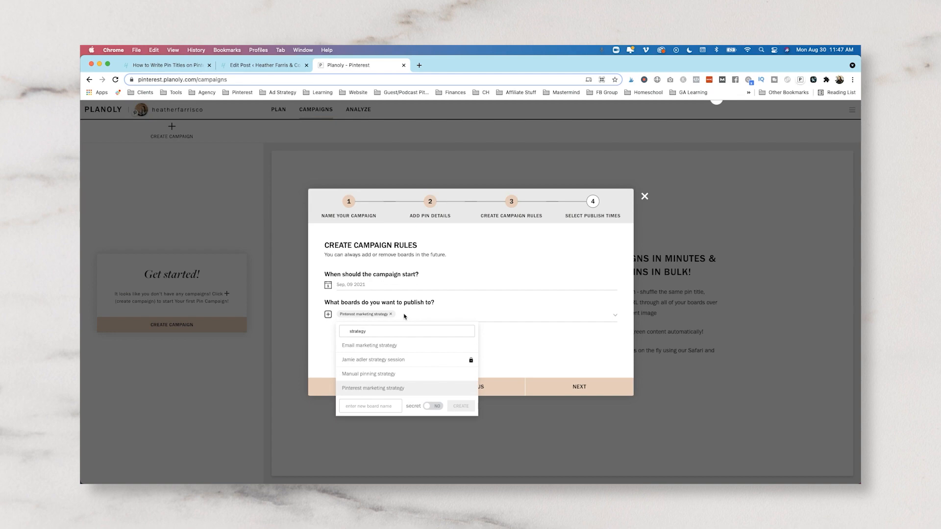
{"action": "type", "text": "hea"}
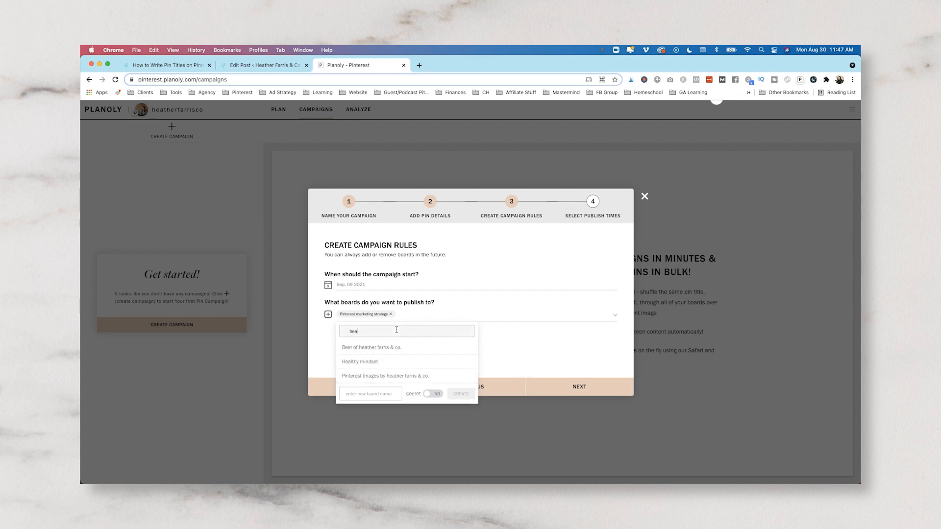
{"action": "left_click", "coordinate": [371, 347]}
{"action": "type", "text": "pinterest"}
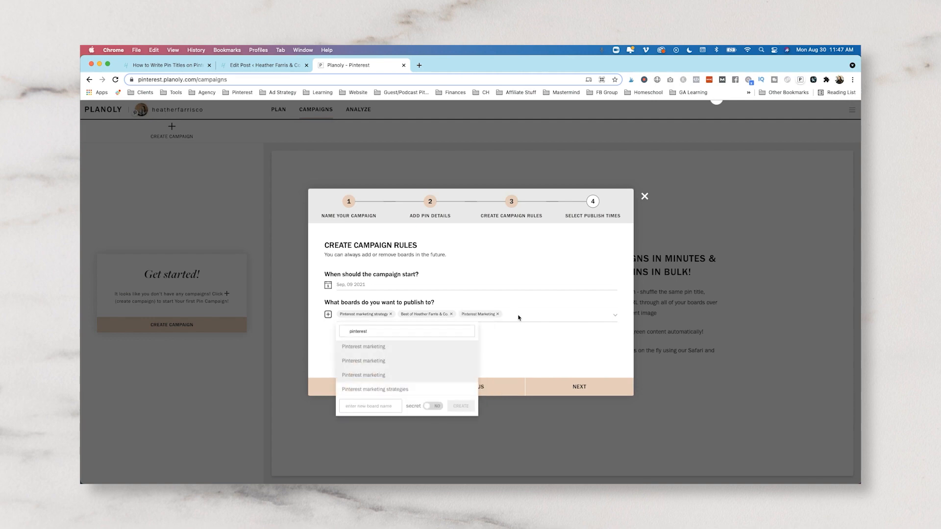
{"action": "mouse_move", "coordinate": [400, 373]}
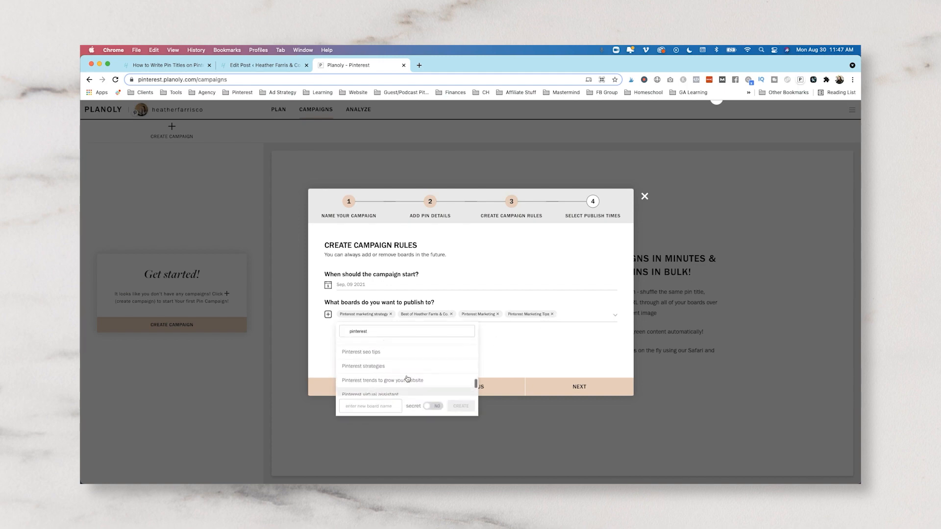
{"action": "left_click", "coordinate": [360, 352]}
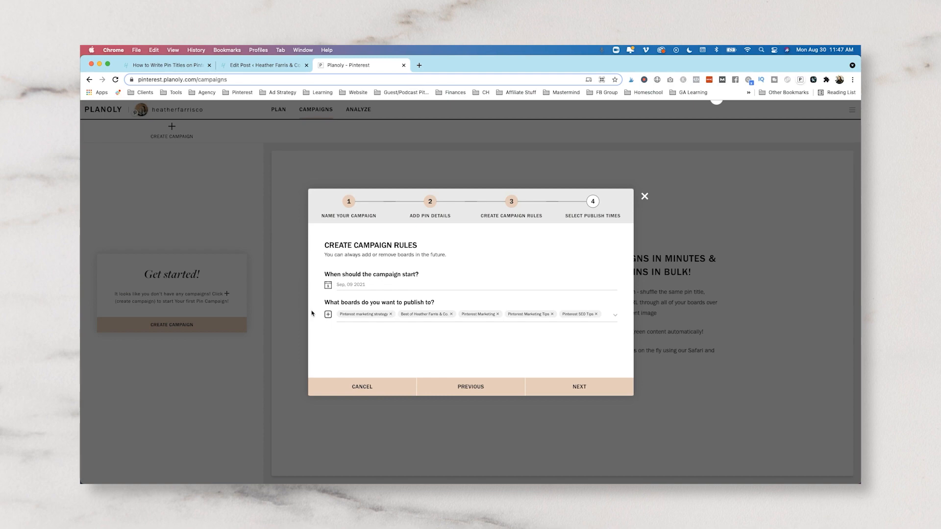
{"action": "left_click", "coordinate": [578, 387]}
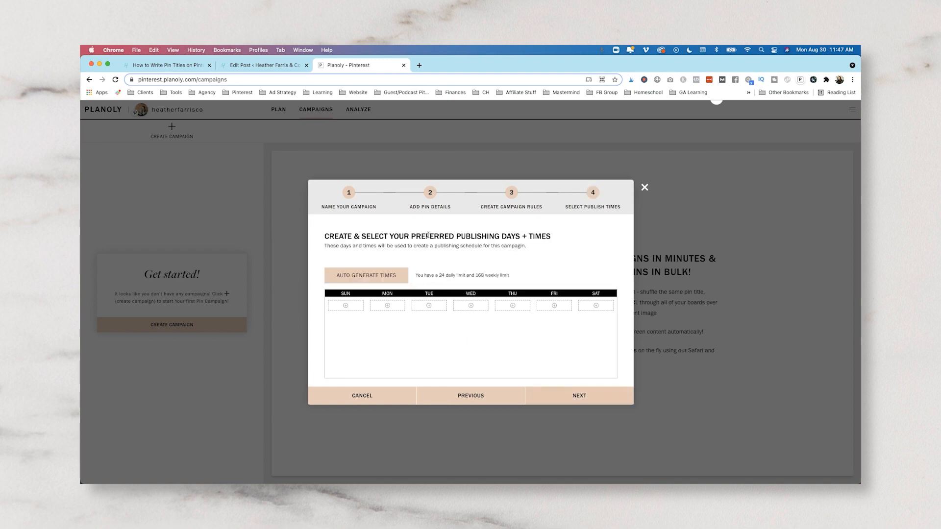
{"action": "mouse_move", "coordinate": [401, 252]}
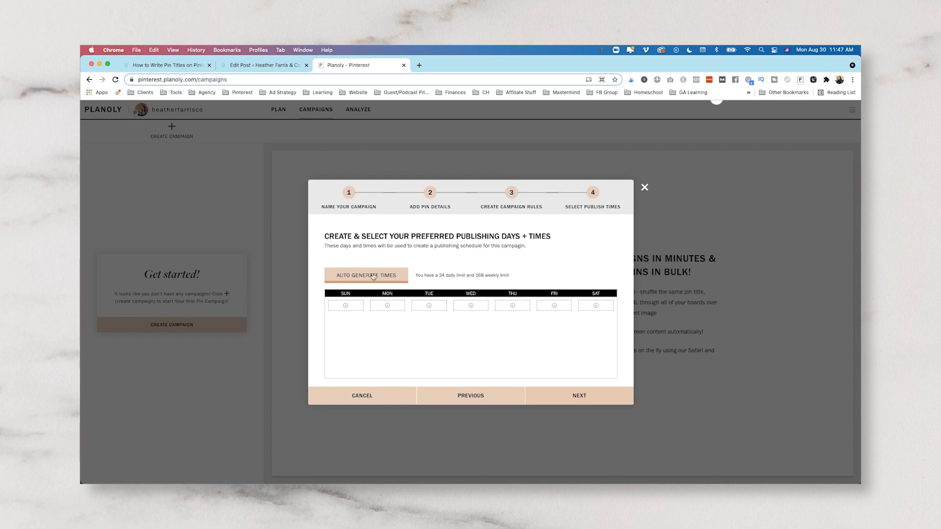
- Auto-generate three publishing times per day and remove Tuesday's 8:02 am slot
{"action": "left_click", "coordinate": [367, 274]}
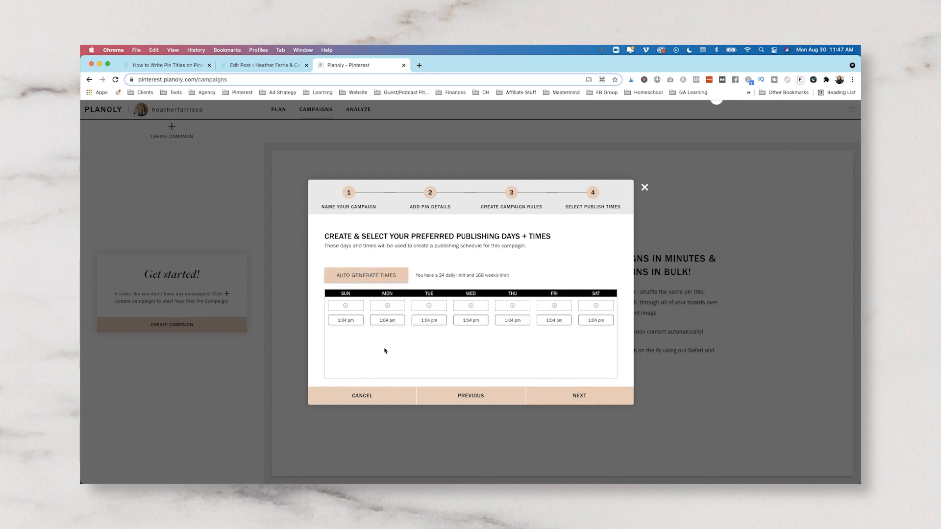
{"action": "mouse_move", "coordinate": [596, 324]}
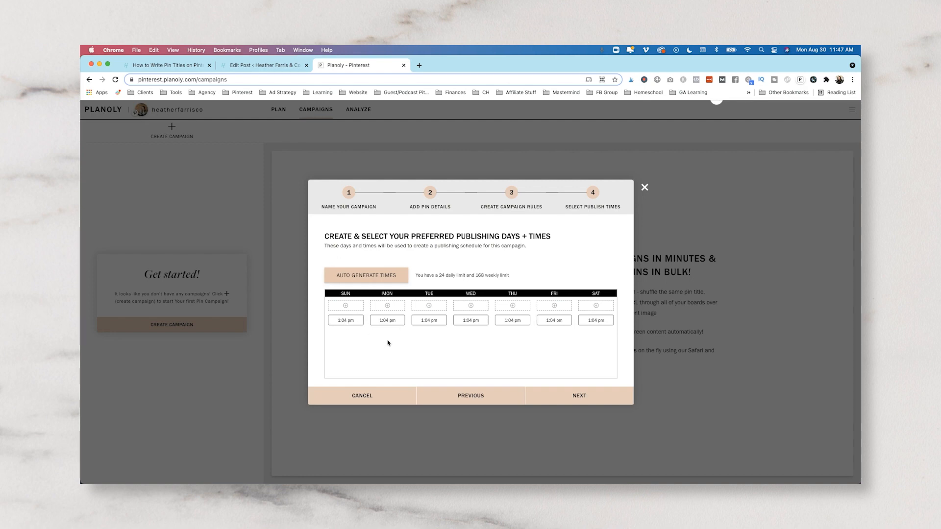
{"action": "left_click", "coordinate": [366, 276]}
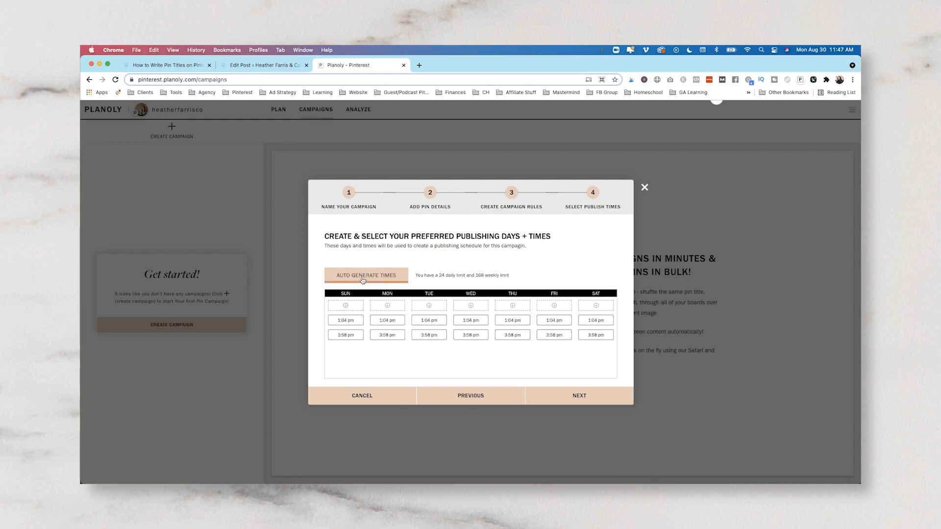
{"action": "left_click", "coordinate": [365, 274]}
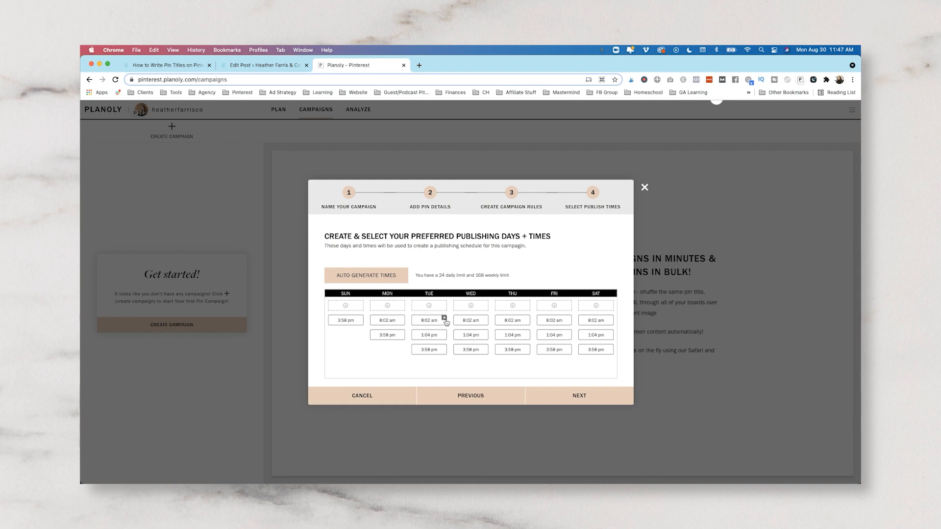
{"action": "left_click", "coordinate": [578, 395]}
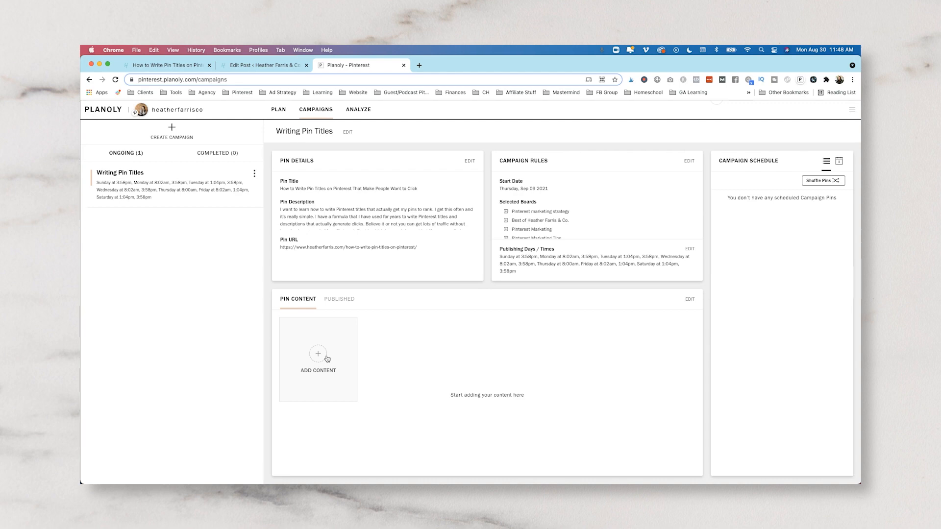
{"action": "mouse_move", "coordinate": [334, 351]}
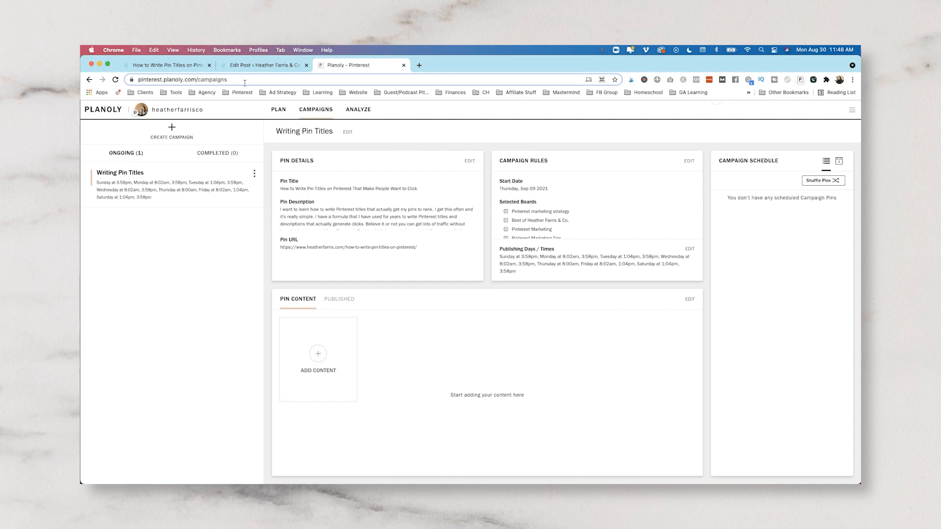
- Add content to the campaign, choosing Canva as the pin design source
{"action": "left_click", "coordinate": [317, 353]}
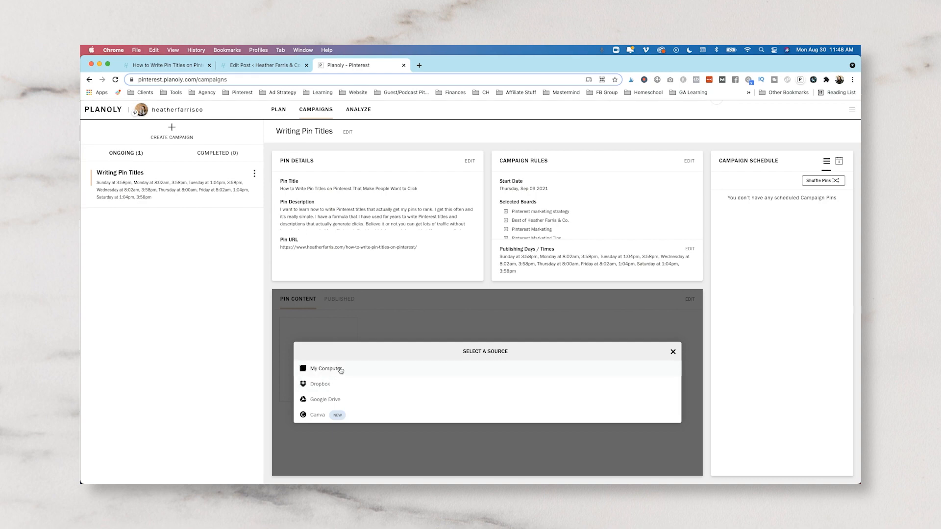
{"action": "mouse_move", "coordinate": [369, 420]}
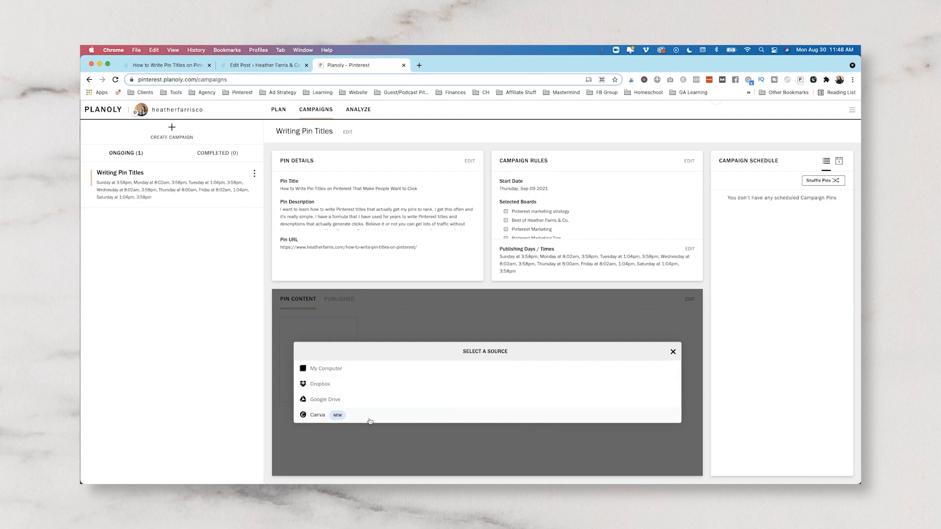
{"action": "left_click", "coordinate": [318, 415]}
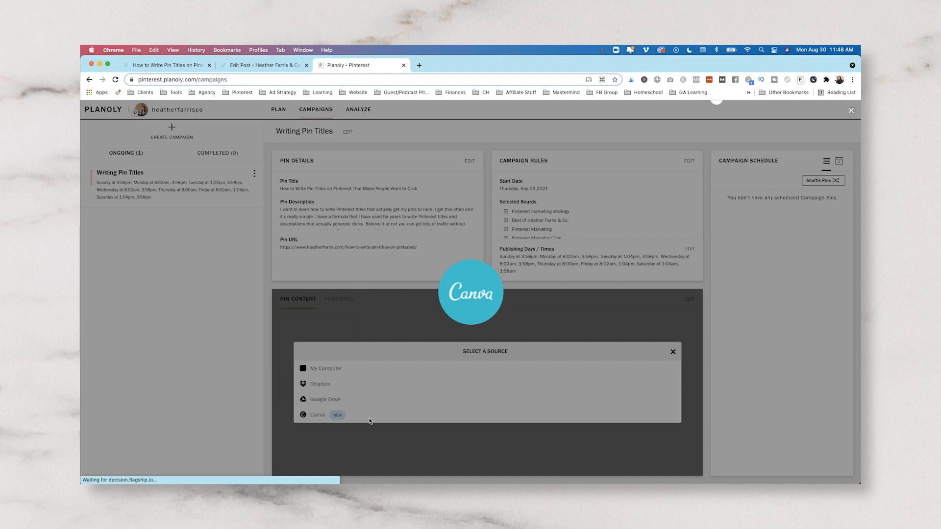
{"action": "left_click", "coordinate": [317, 415]}
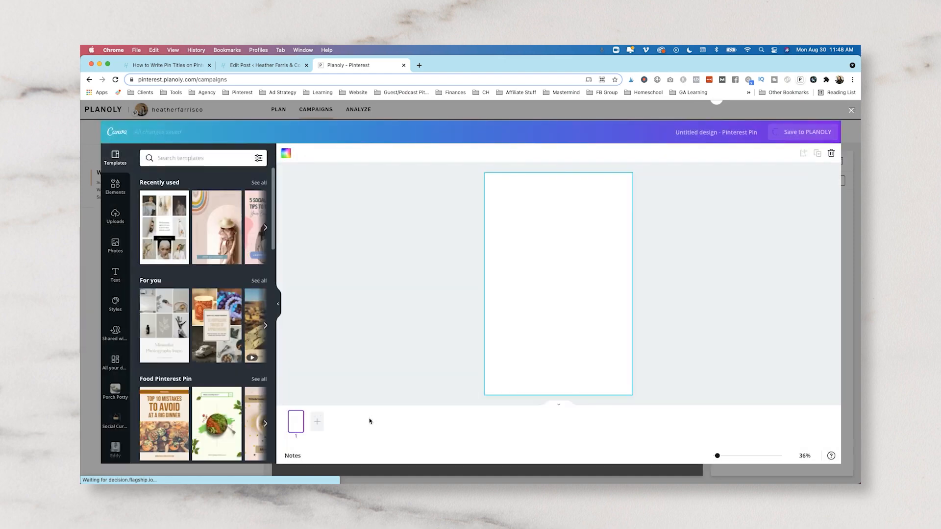
{"action": "mouse_move", "coordinate": [427, 298]}
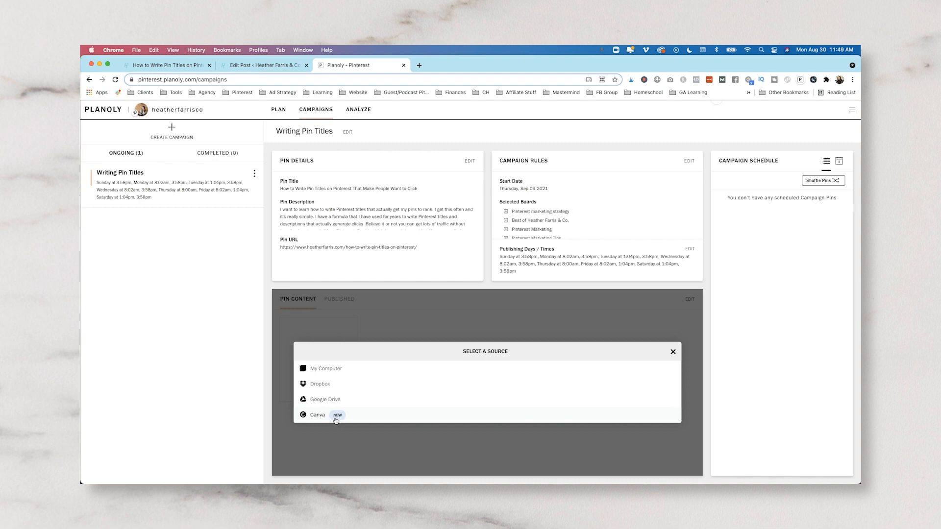
{"action": "mouse_move", "coordinate": [343, 400]}
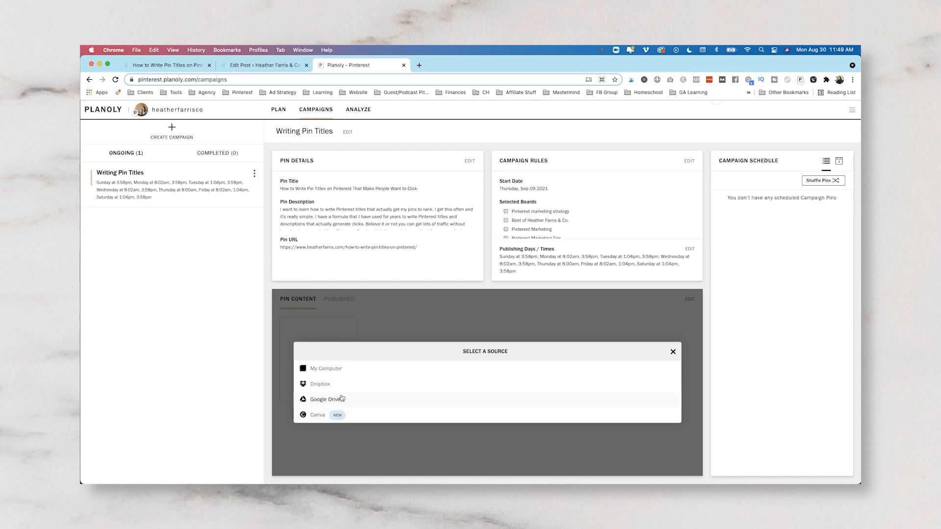
- Upload the 'How to Write Pinterest Pin Titles' image from Downloads as the pin content
{"action": "left_click", "coordinate": [325, 368]}
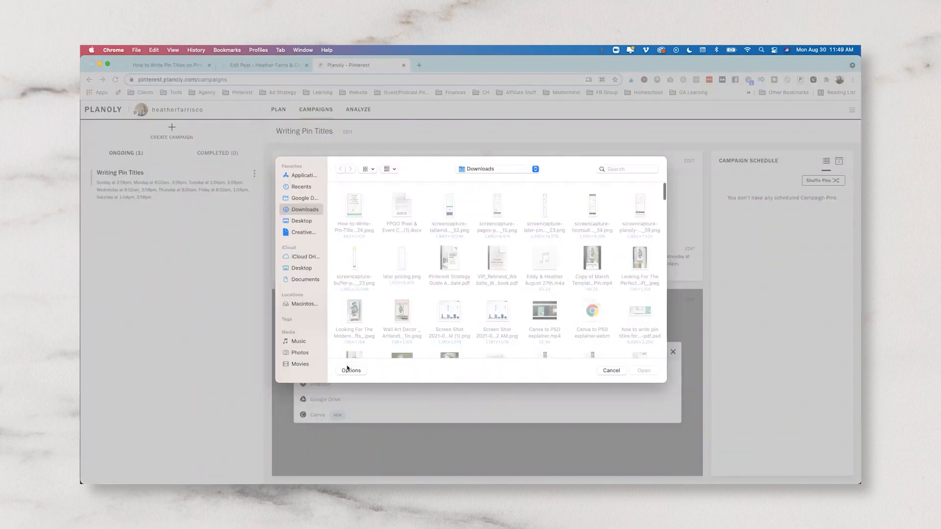
{"action": "left_click", "coordinate": [354, 205]}
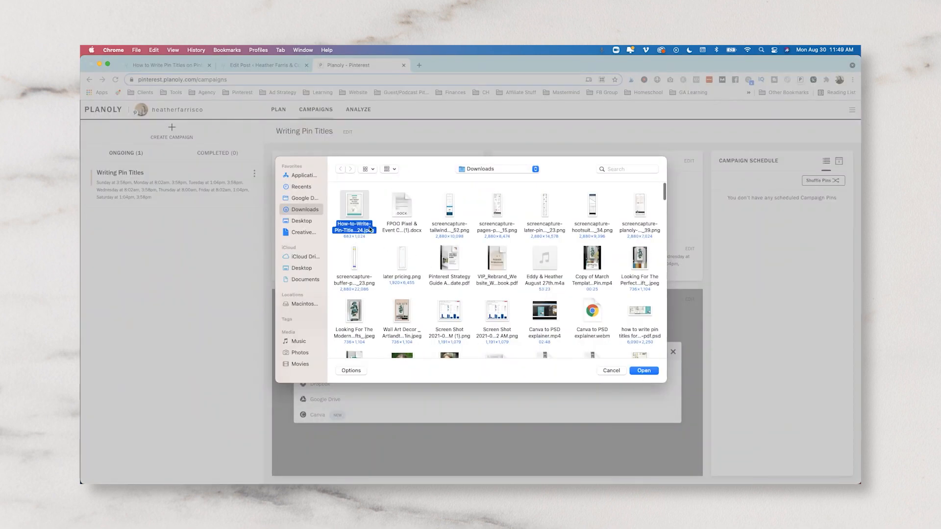
{"action": "left_click", "coordinate": [643, 370]}
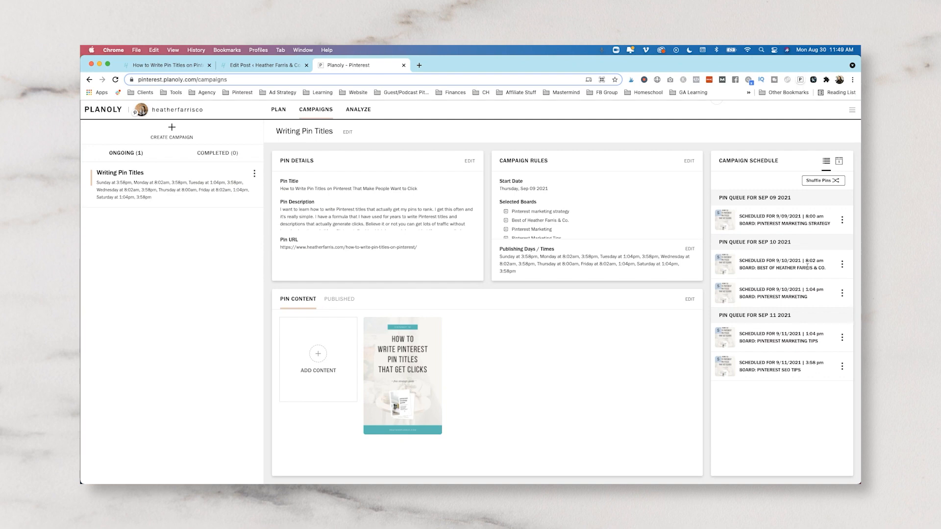
{"action": "mouse_move", "coordinate": [799, 275]}
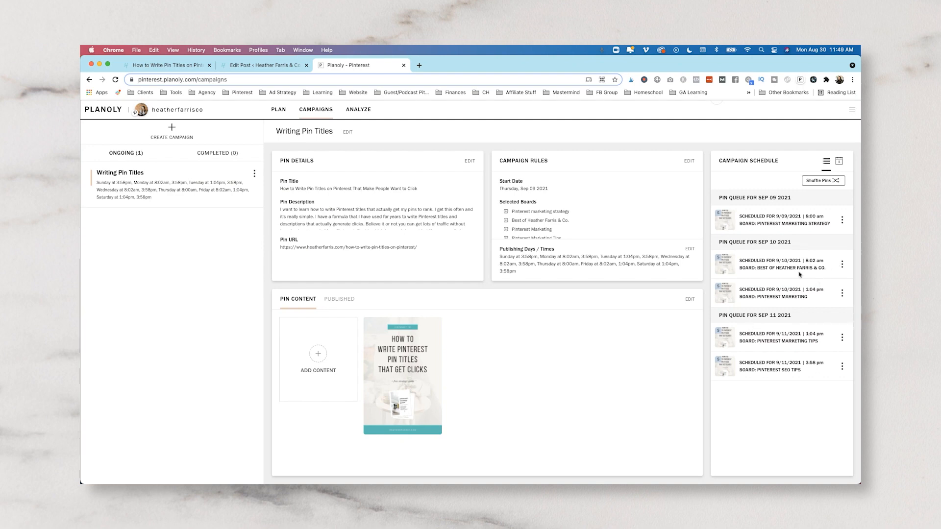
{"action": "mouse_move", "coordinate": [742, 291]}
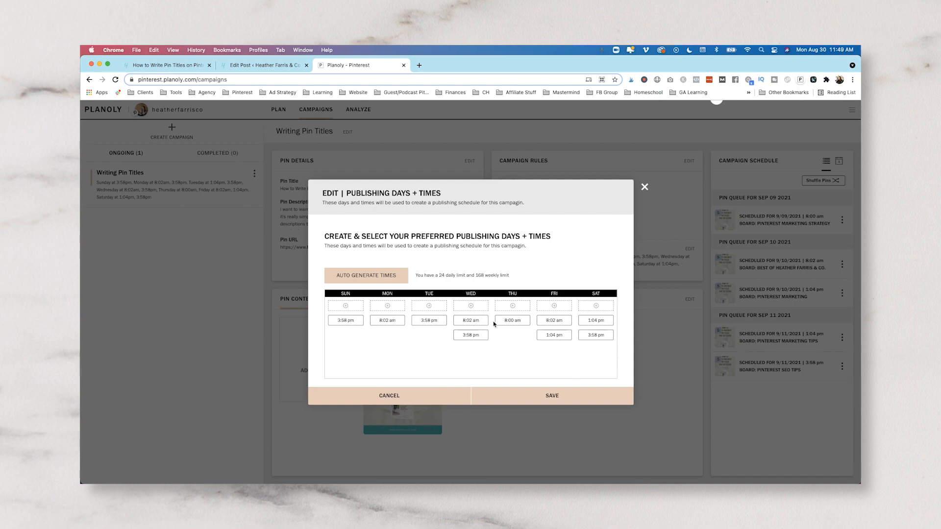
{"action": "mouse_move", "coordinate": [571, 321]}
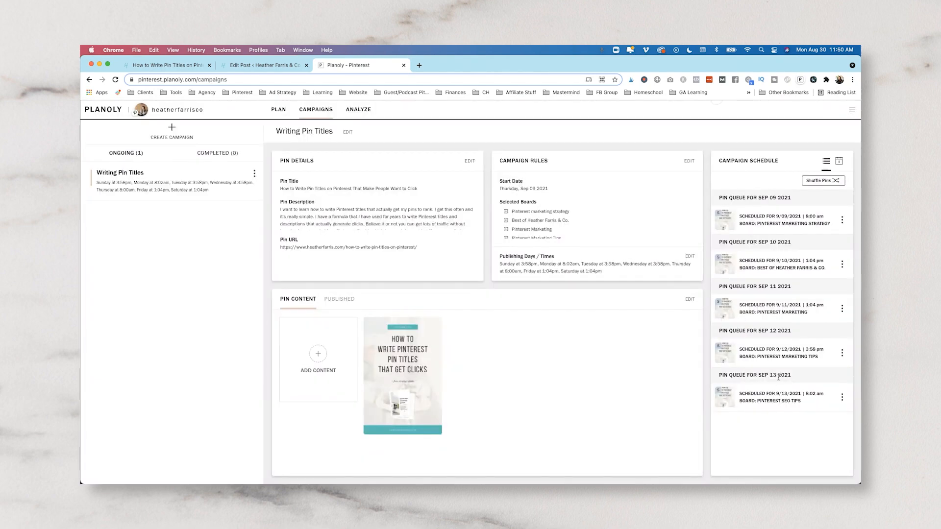
- Edit the publishing times, clearing the Monday to Wednesday slots
{"action": "double_click", "coordinate": [755, 332]}
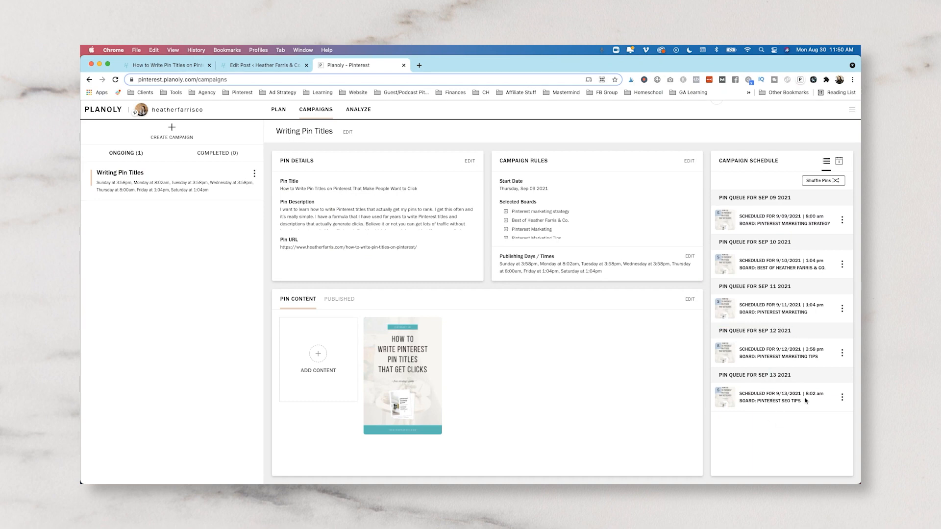
{"action": "left_click", "coordinate": [689, 256]}
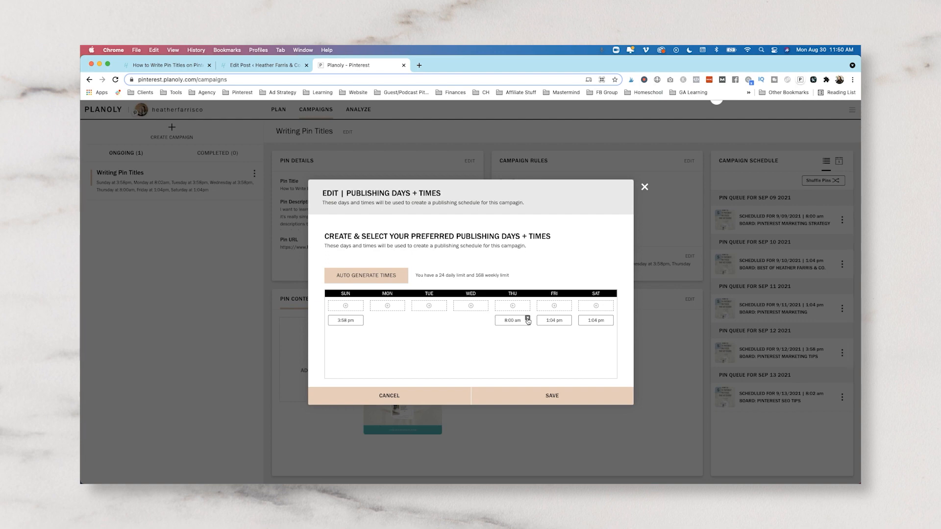
- Remove Thursday–Saturday slots and save a Sunday-only 3:58pm schedule applied to all queued pins
{"action": "left_click", "coordinate": [528, 319]}
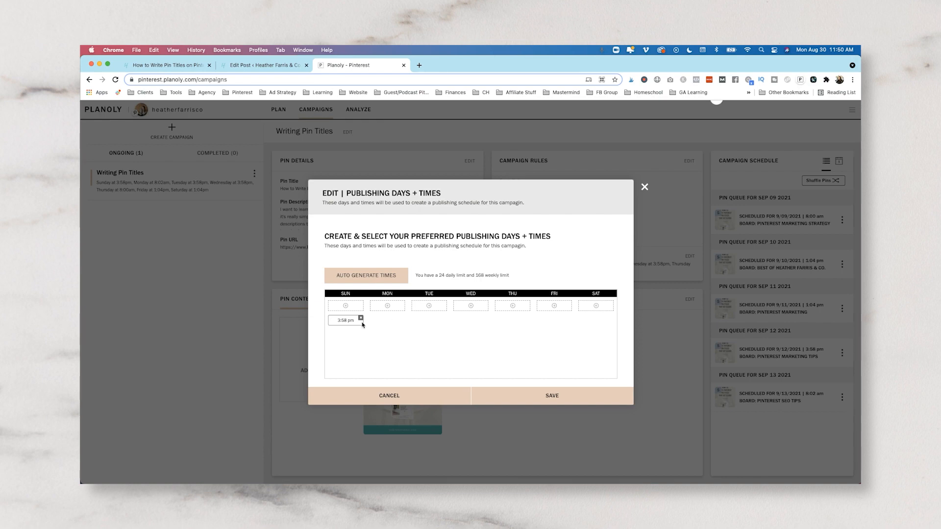
{"action": "left_click", "coordinate": [552, 395]}
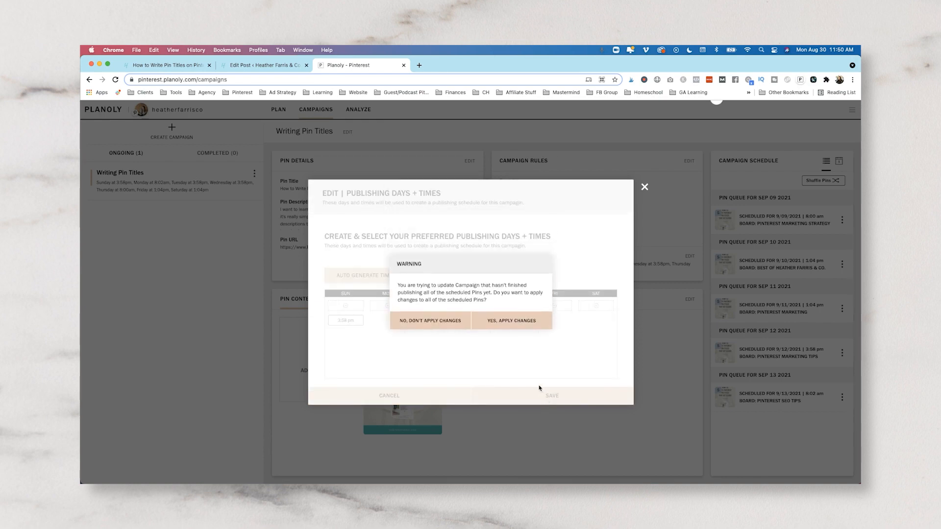
{"action": "left_click", "coordinate": [512, 320]}
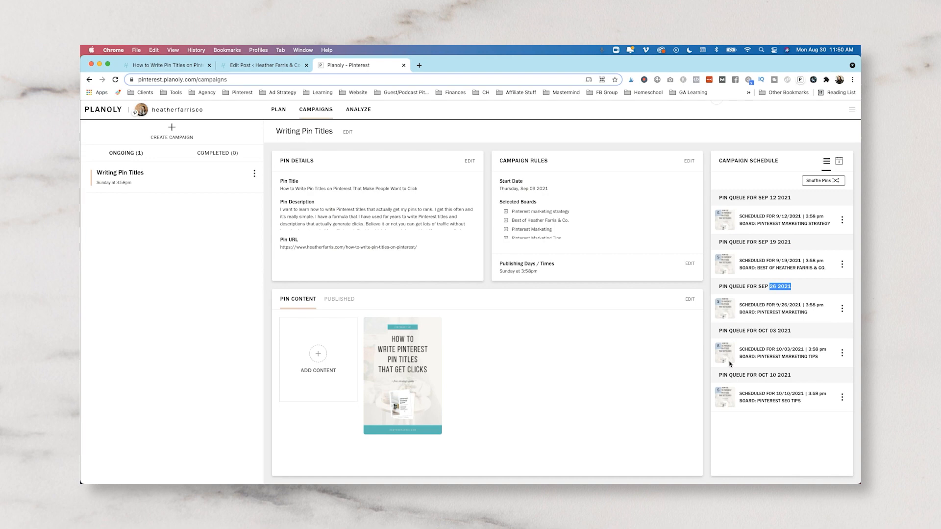
{"action": "mouse_move", "coordinate": [788, 431]}
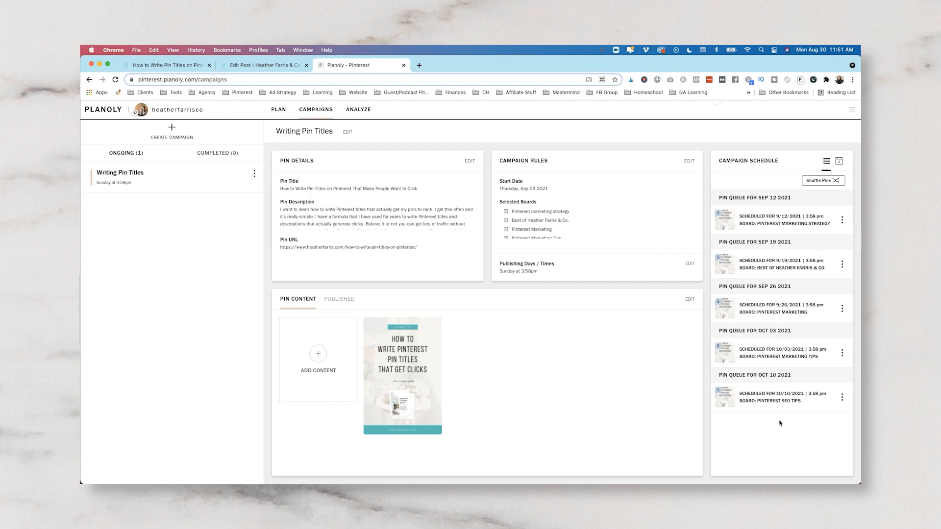
{"action": "mouse_move", "coordinate": [547, 267]}
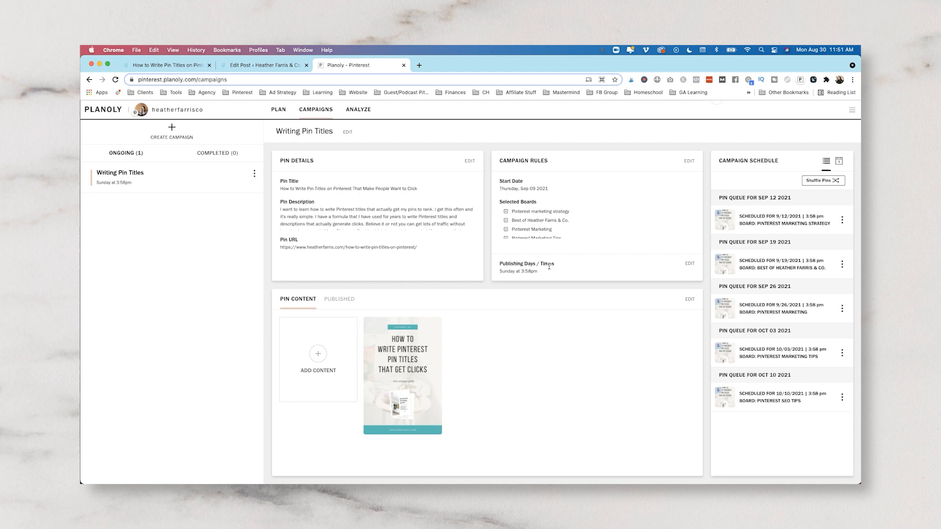
{"action": "mouse_move", "coordinate": [505, 271]}
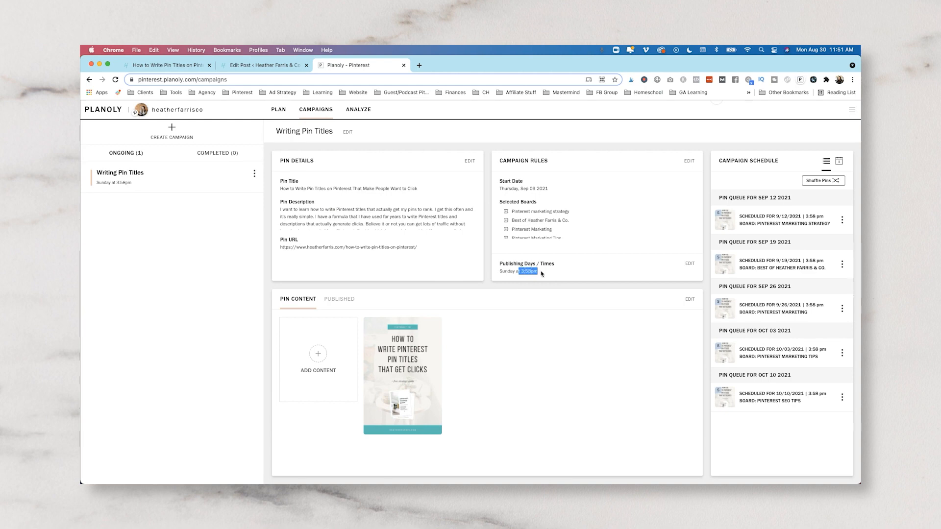
{"action": "mouse_move", "coordinate": [543, 275]}
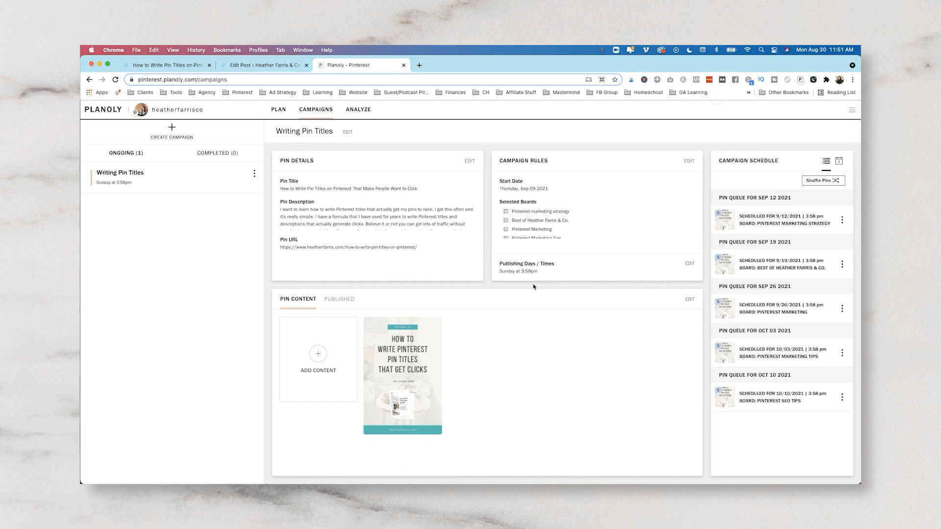
{"action": "mouse_move", "coordinate": [357, 112]}
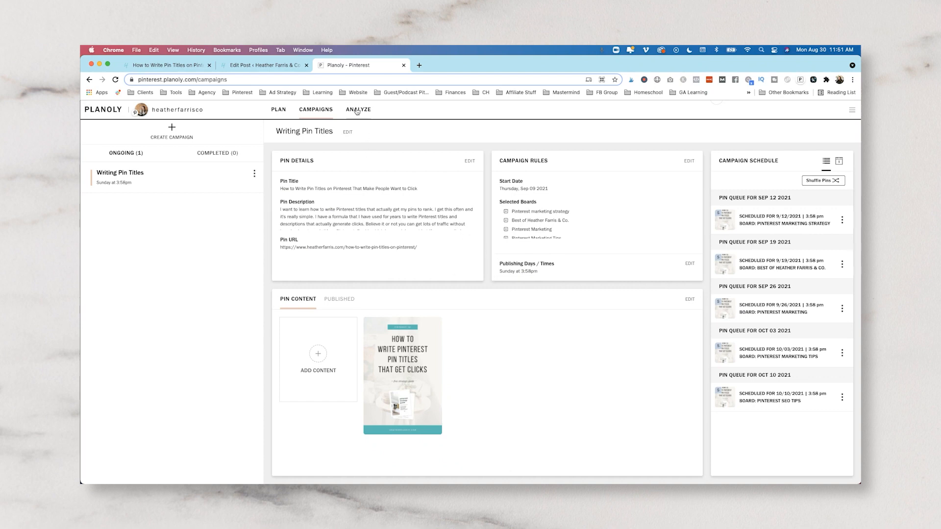
- Review the Analyze dashboard and switch it to the Last 90 Days timeframe
{"action": "left_click", "coordinate": [359, 110]}
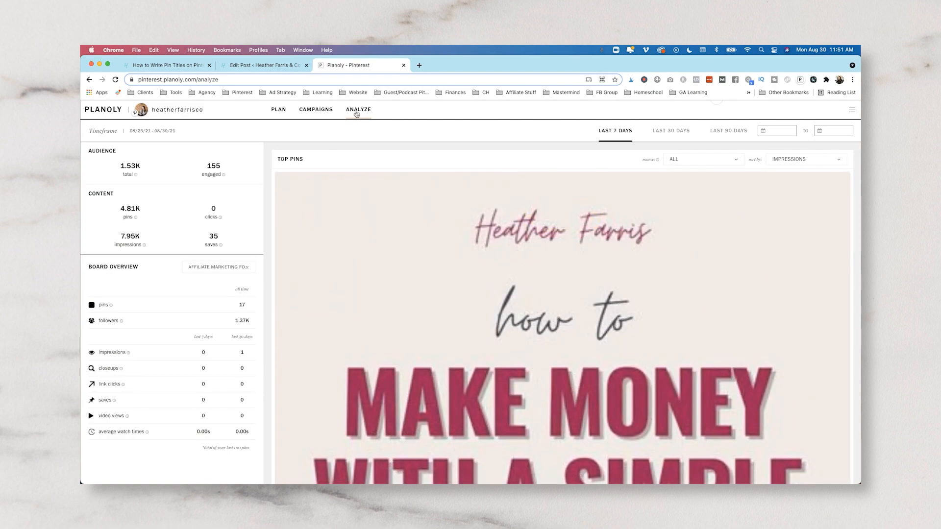
{"action": "mouse_move", "coordinate": [155, 284]}
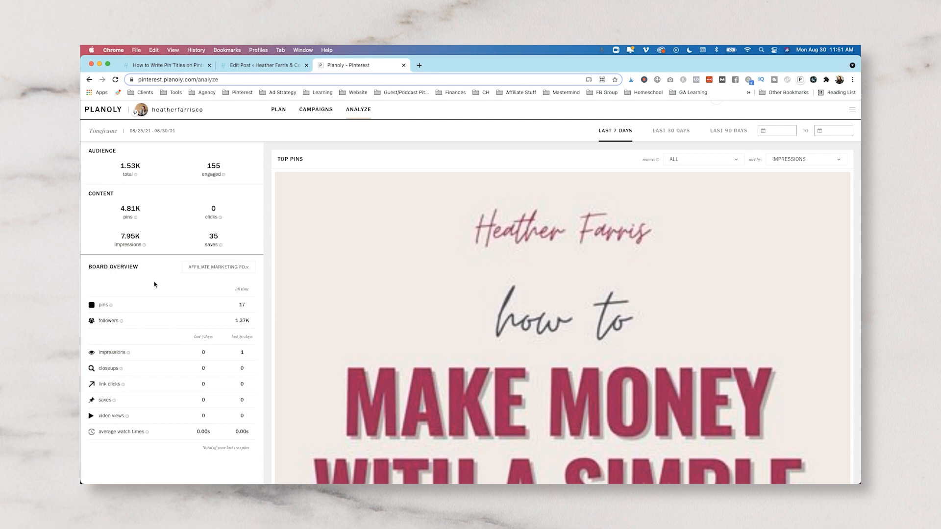
{"action": "mouse_move", "coordinate": [166, 281]}
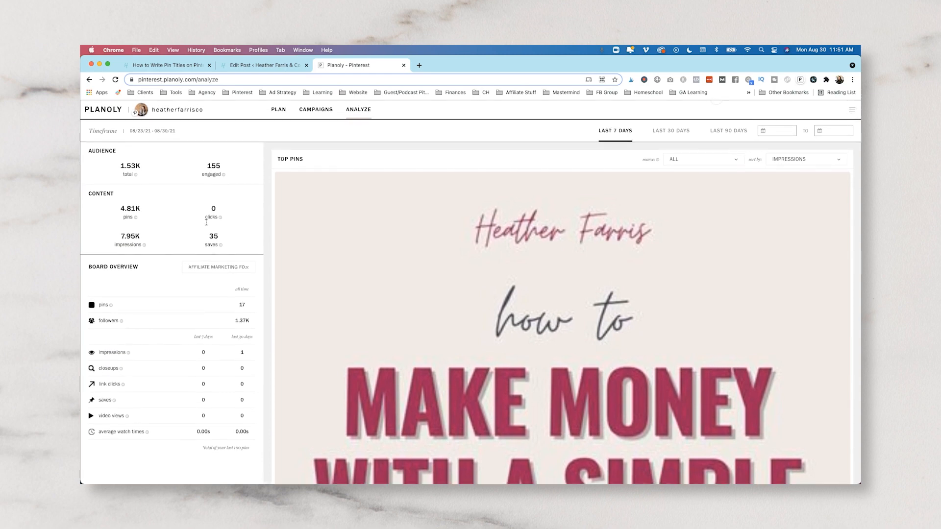
{"action": "double_click", "coordinate": [212, 213]}
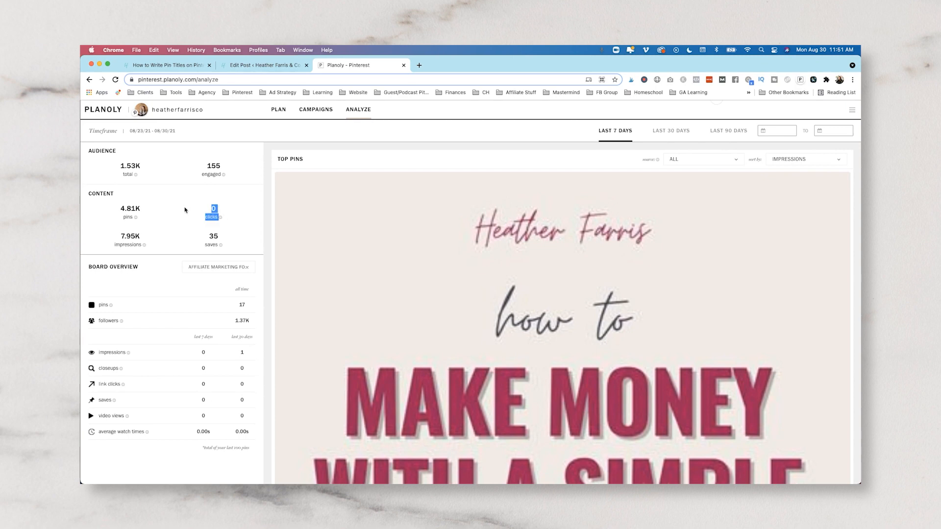
{"action": "mouse_move", "coordinate": [232, 219]}
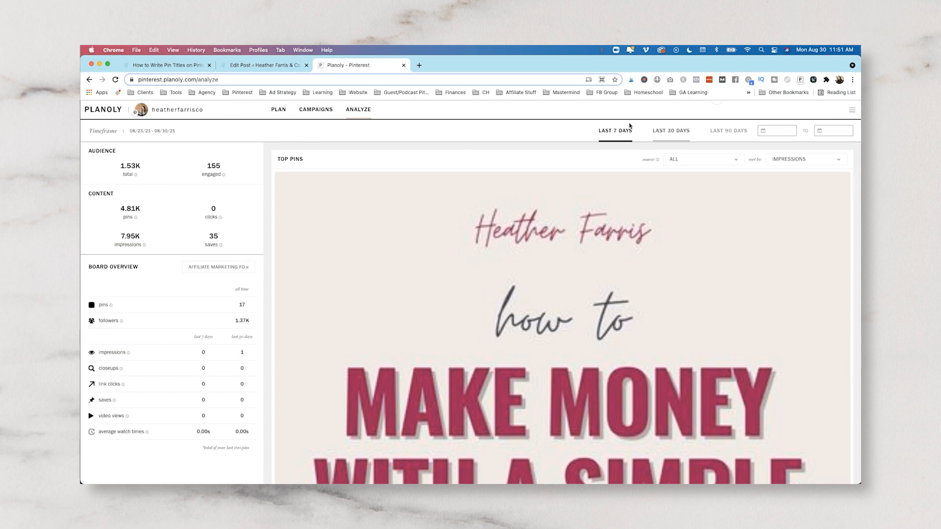
{"action": "mouse_move", "coordinate": [709, 131]}
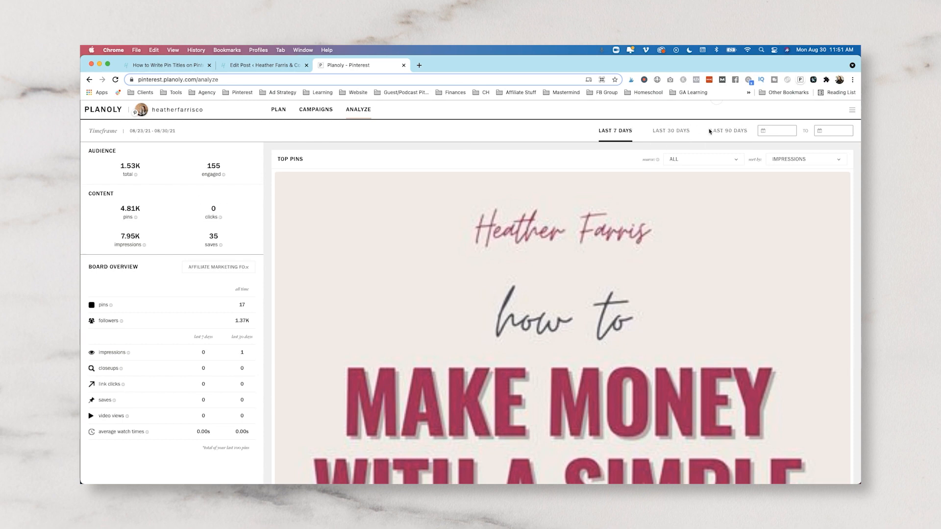
{"action": "left_click", "coordinate": [729, 131]}
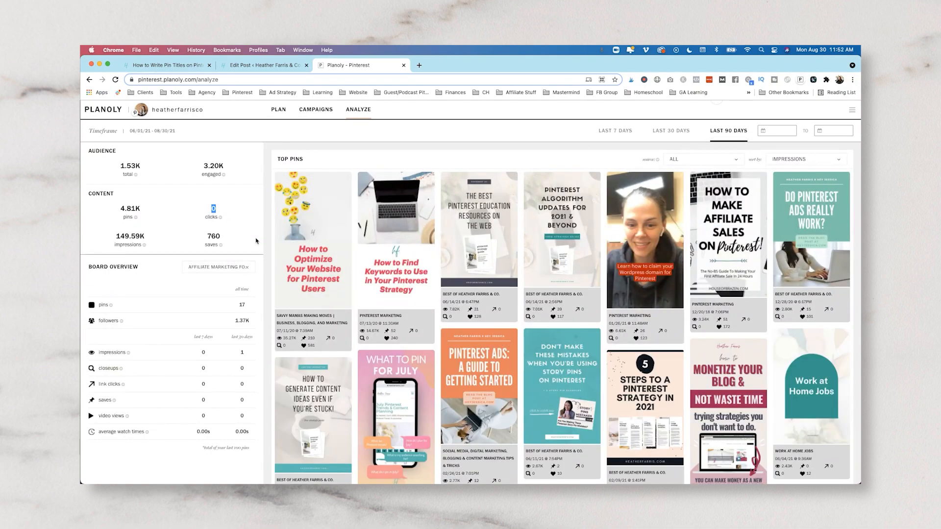
{"action": "mouse_move", "coordinate": [206, 207]}
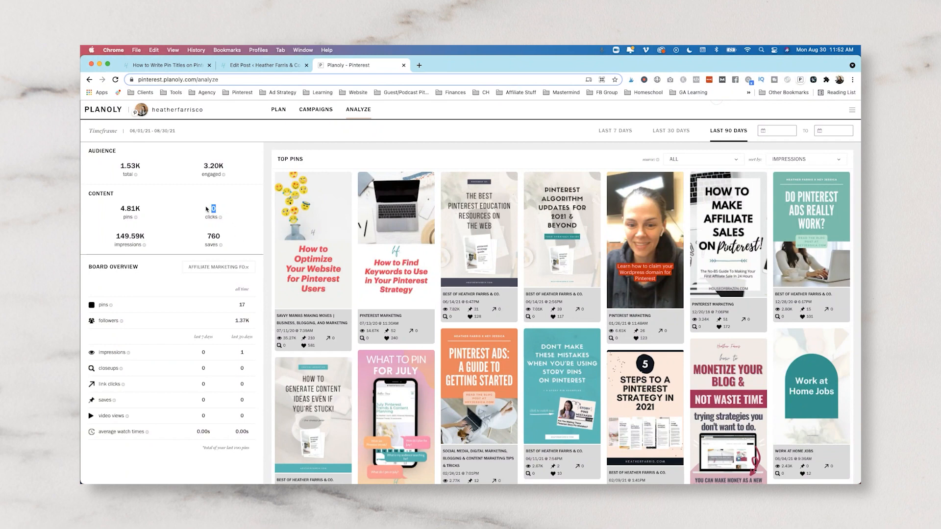
{"action": "mouse_move", "coordinate": [212, 213]}
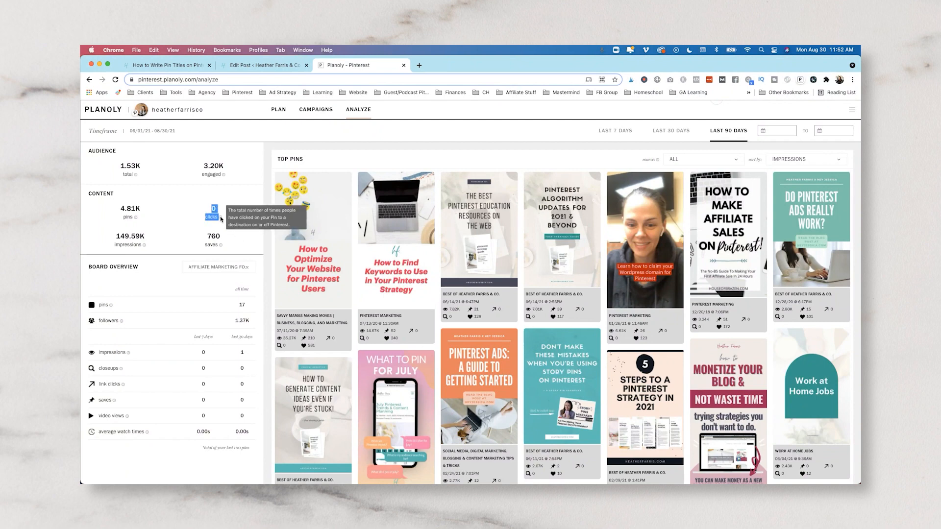
{"action": "mouse_move", "coordinate": [236, 197]}
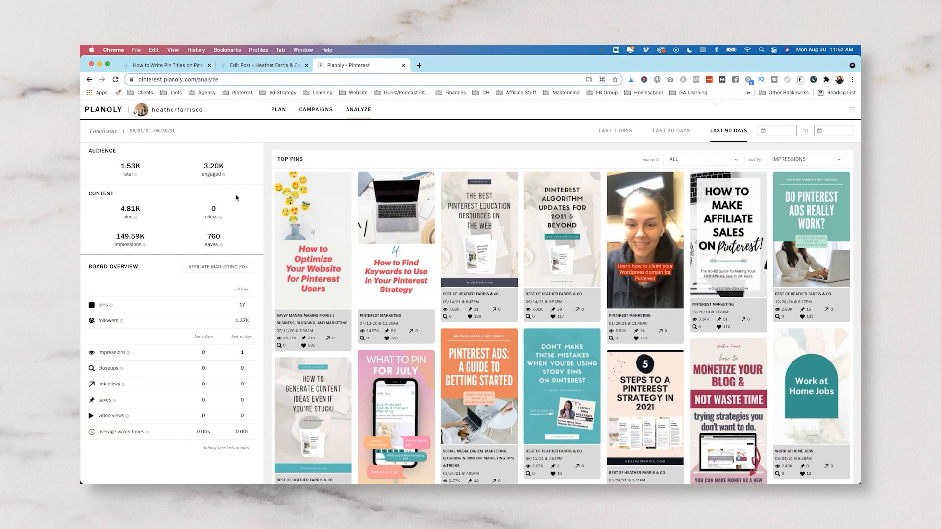
{"action": "mouse_move", "coordinate": [186, 300]}
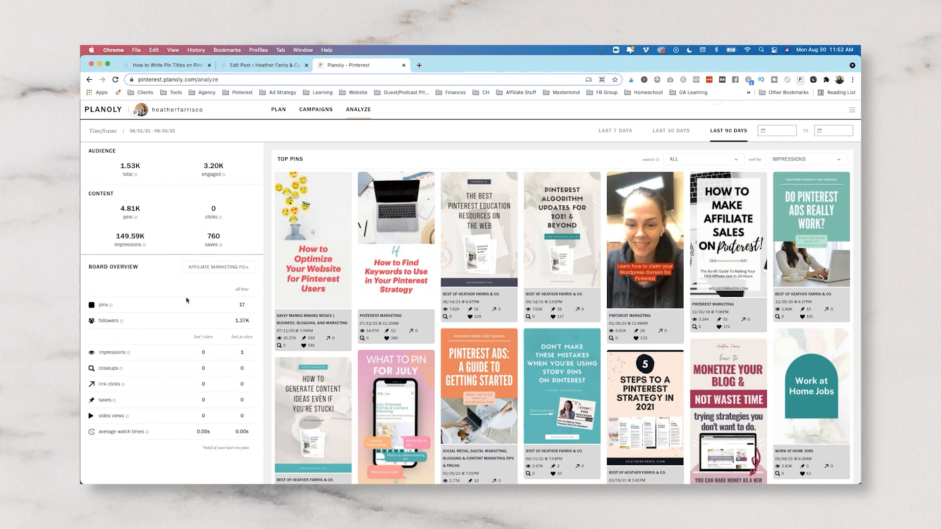
{"action": "mouse_move", "coordinate": [159, 197]}
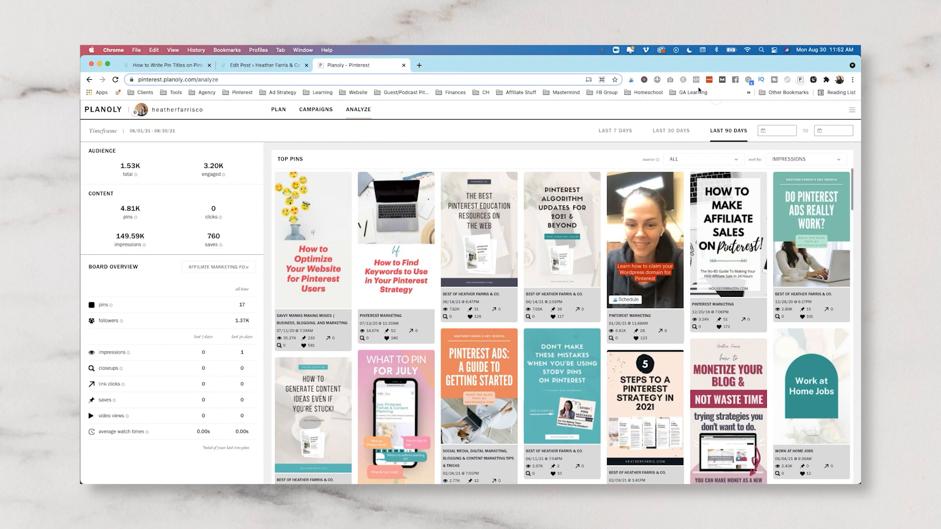
{"action": "mouse_move", "coordinate": [645, 80]}
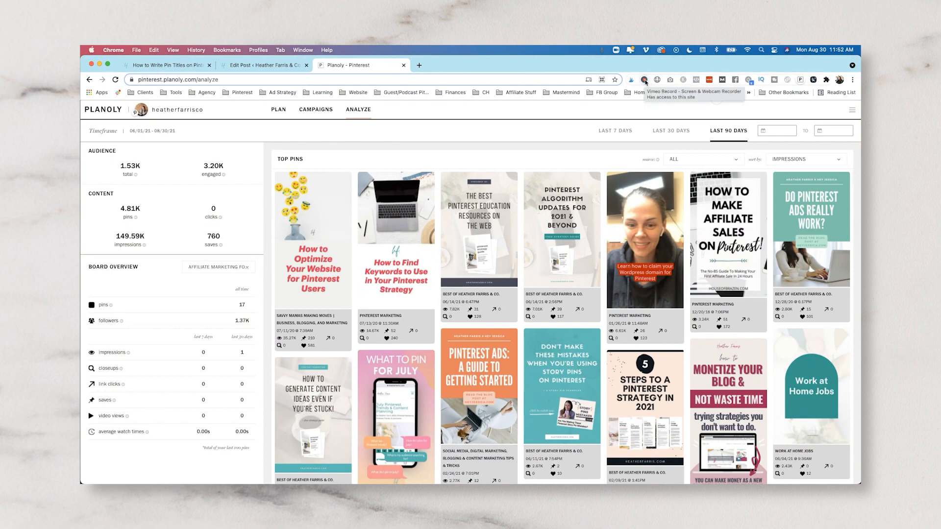